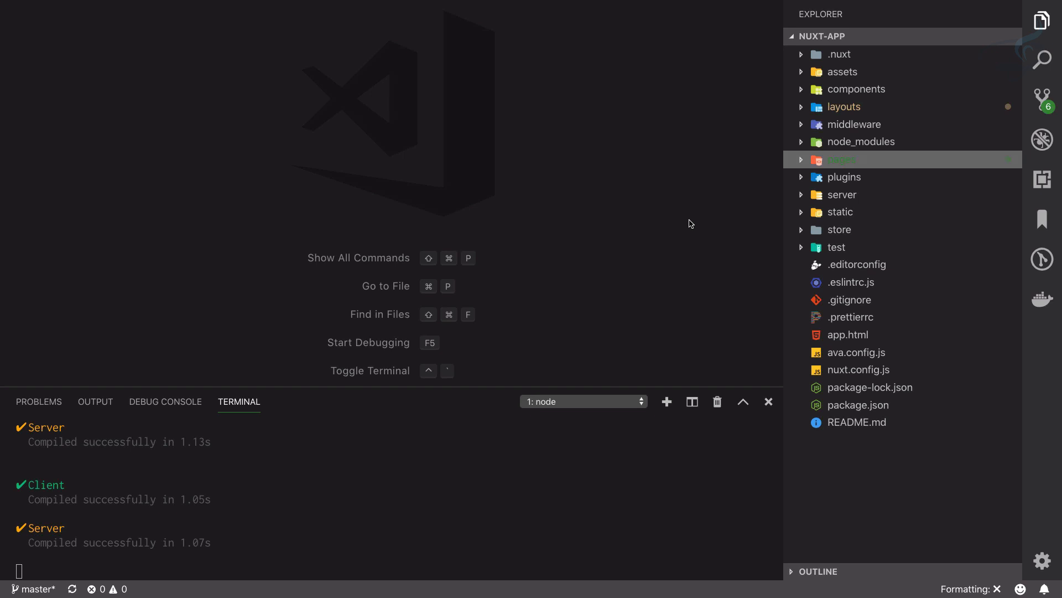
# - Open pages/about.vue and insert a router-link to "/" with the text Home
pyautogui.click(841, 159)
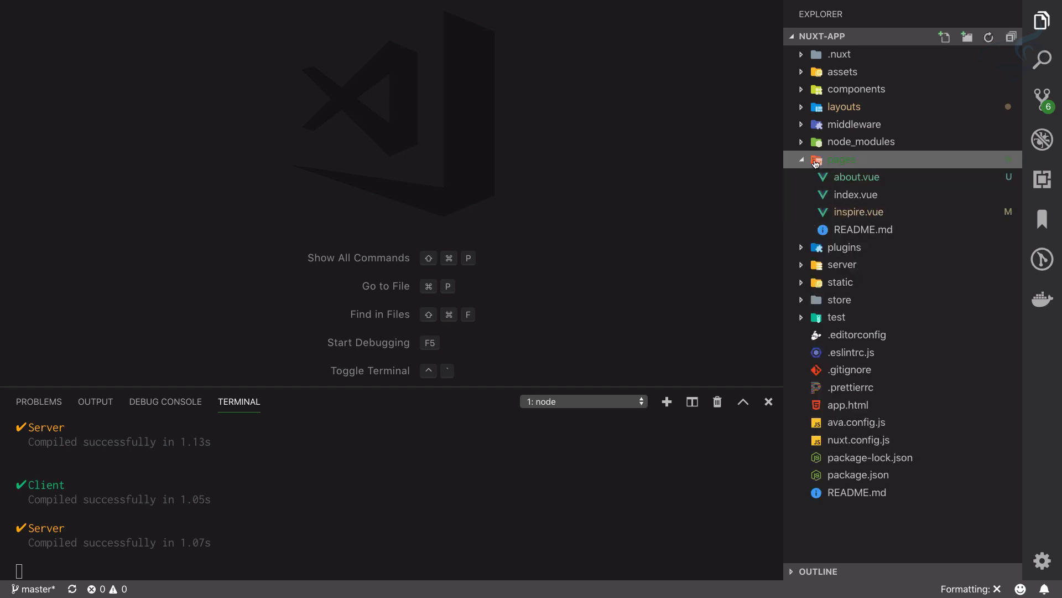
pyautogui.click(858, 177)
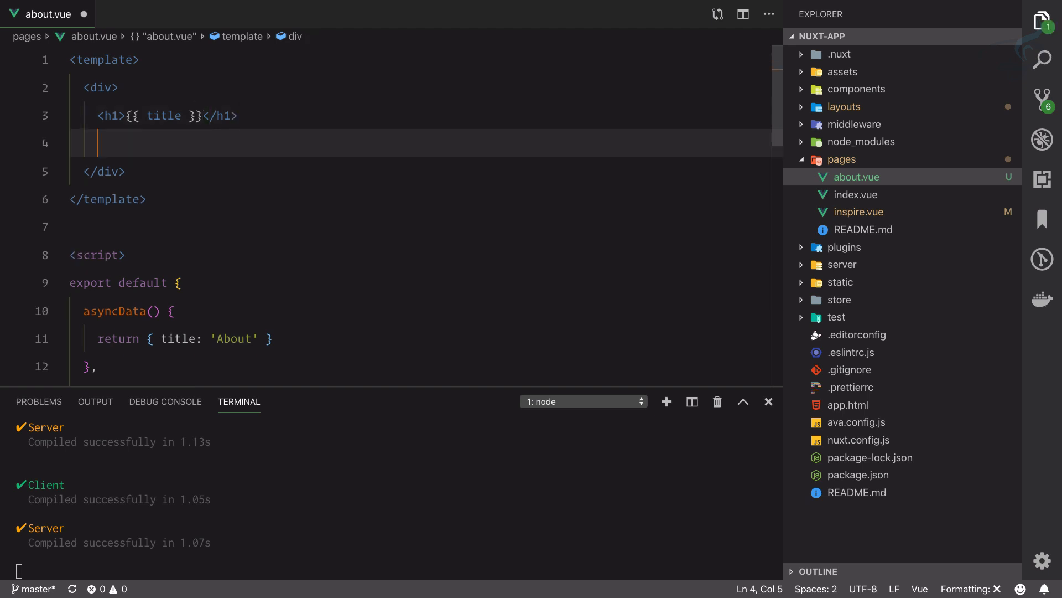
pyautogui.write('router-l')
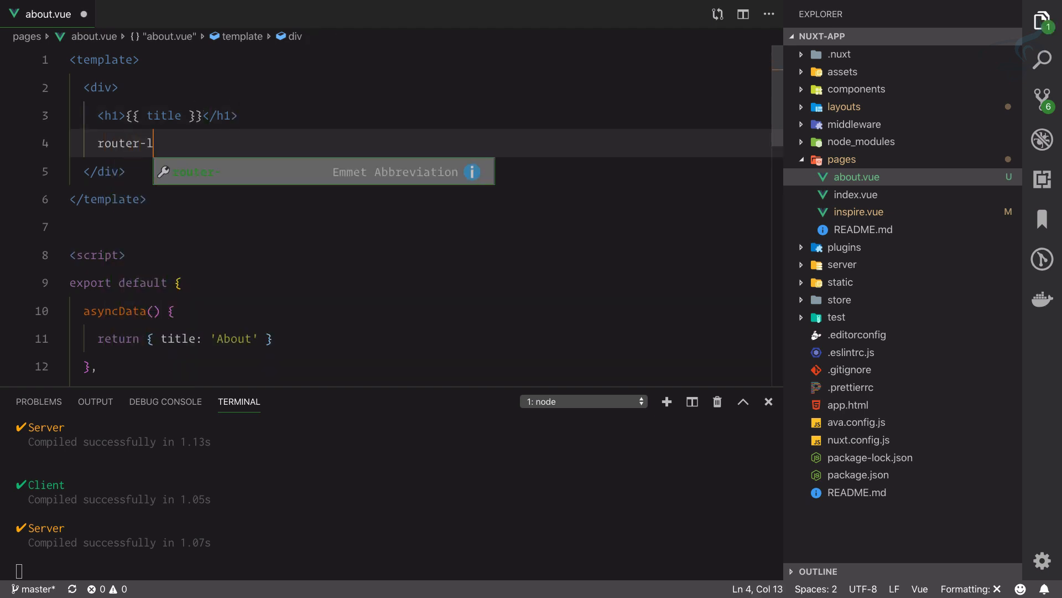
pyautogui.press('Tab')
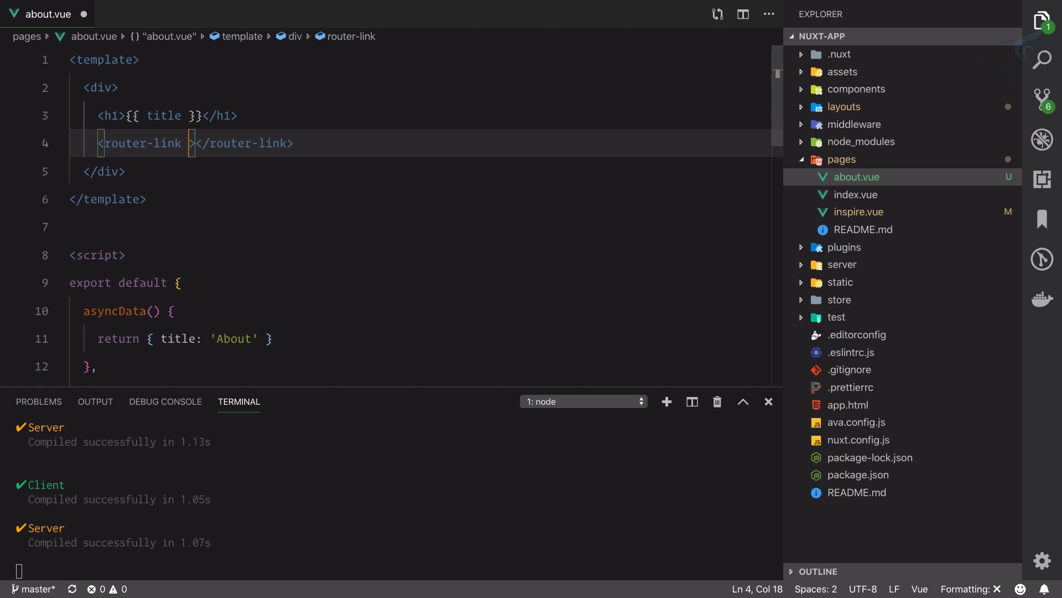
pyautogui.write('to=""')
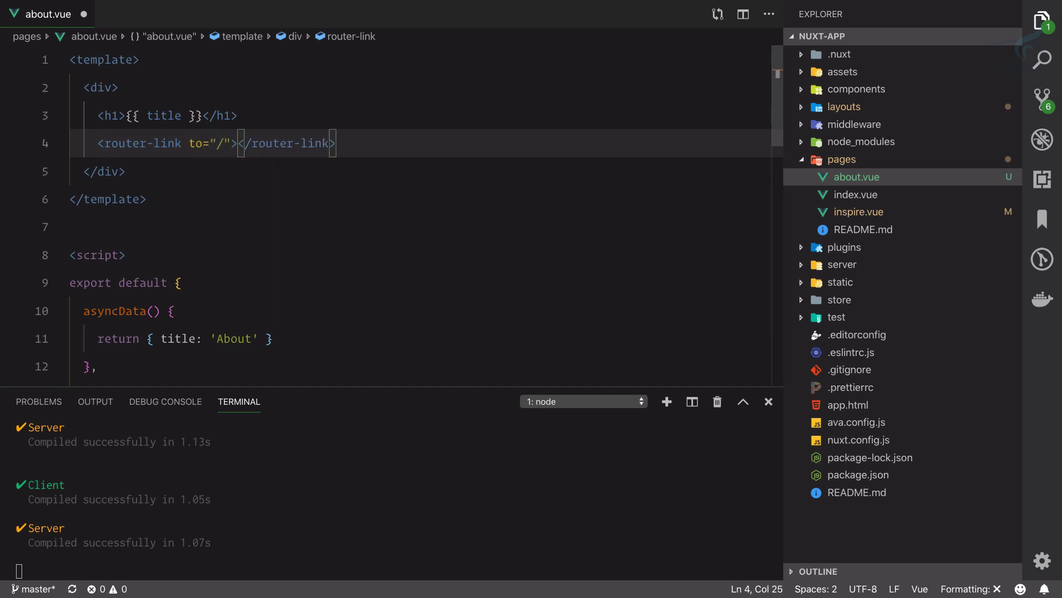
pyautogui.write('Home')
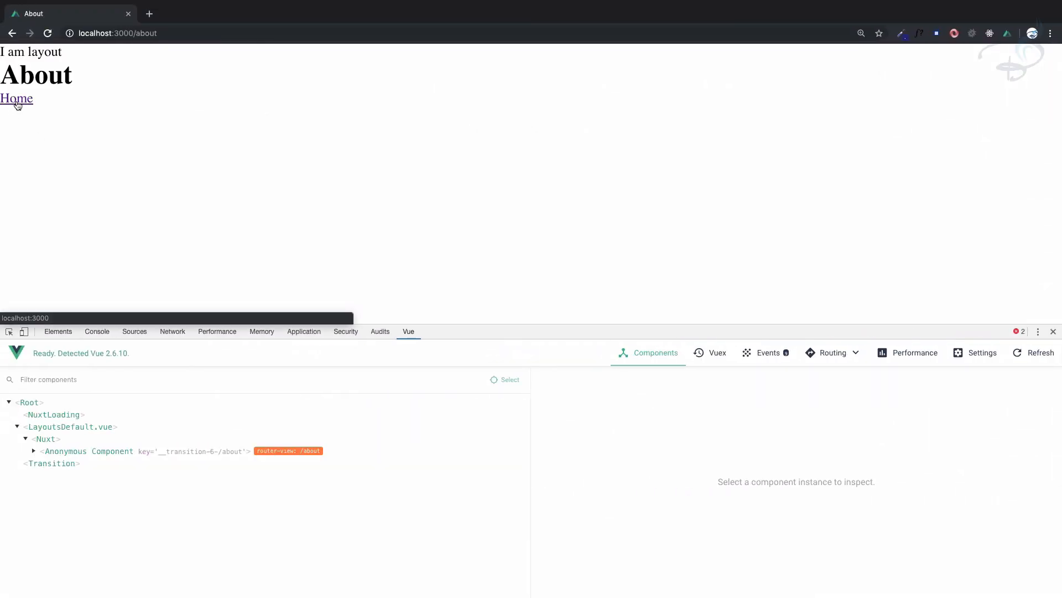
# - Follow the Home link on localhost:3000/about to test navigation
pyautogui.click(16, 99)
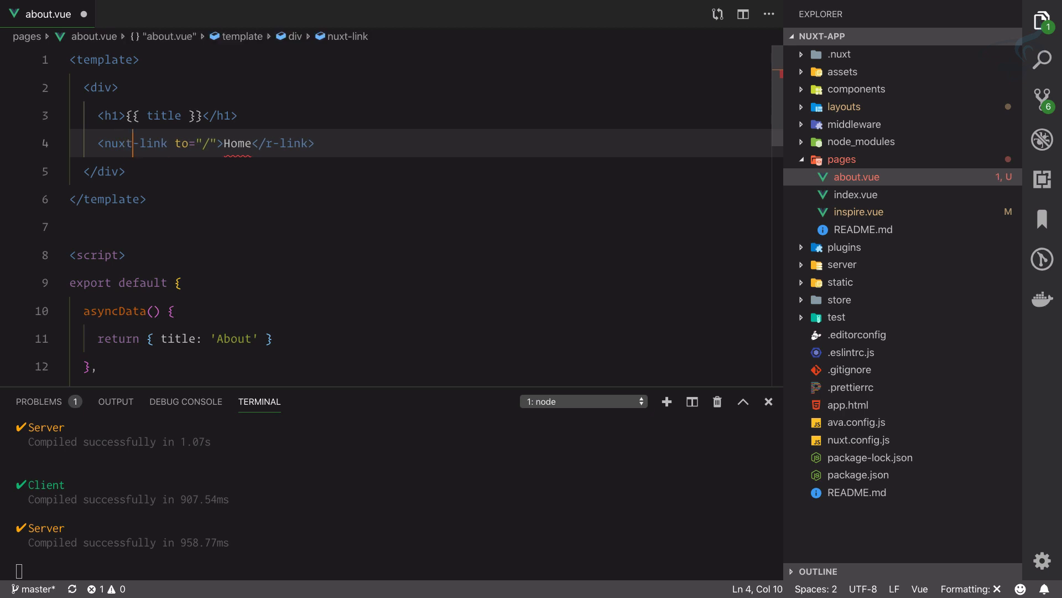
# - Rename the closing router-link tag to nuxt-link, then expand the generated .nuxt folder
pyautogui.click(281, 143)
pyautogui.write('nuxt')
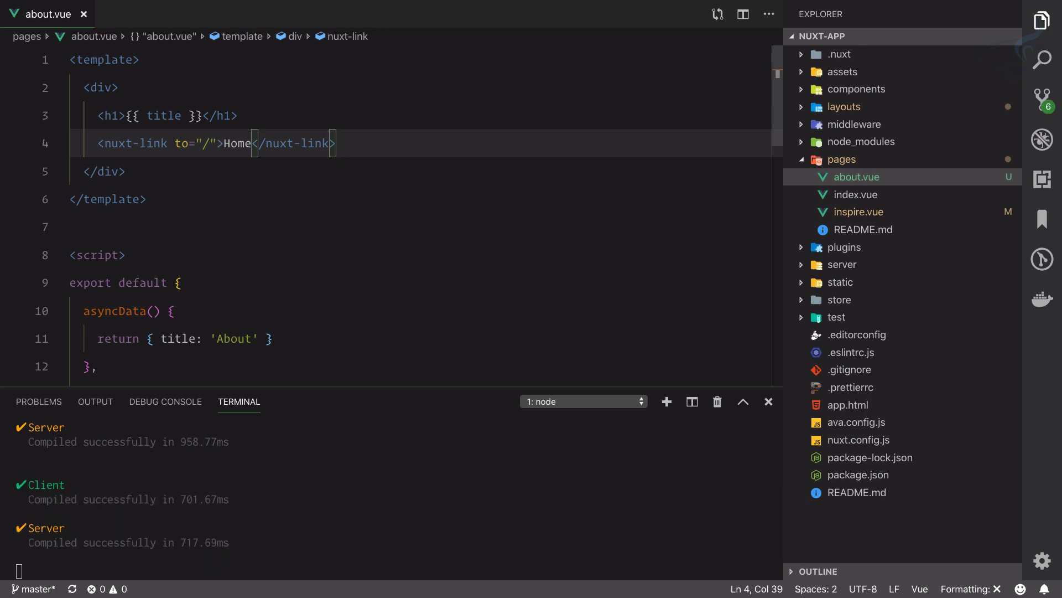
pyautogui.click(838, 55)
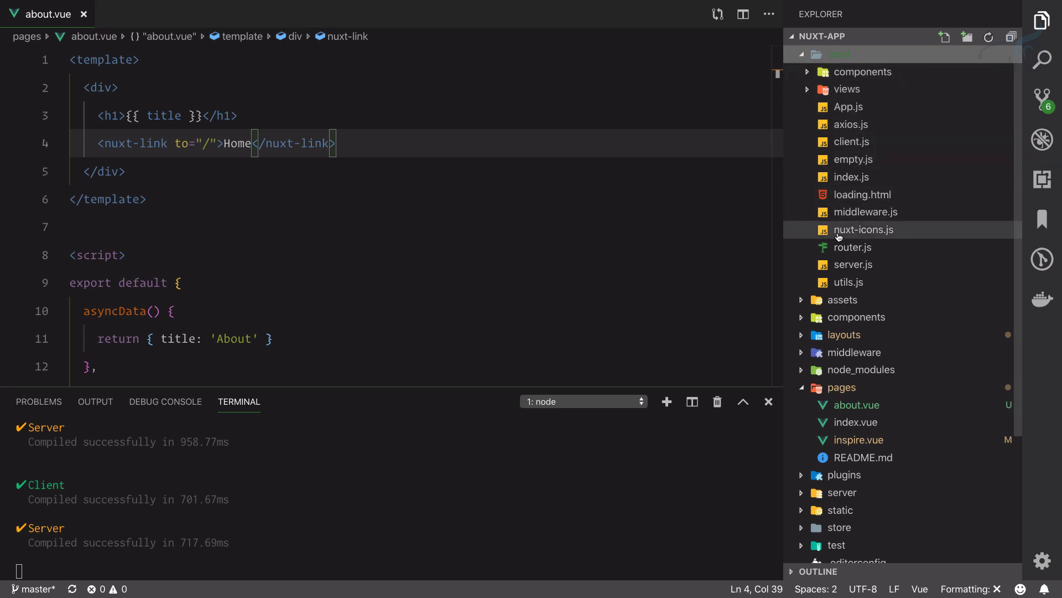
pyautogui.moveTo(847, 89)
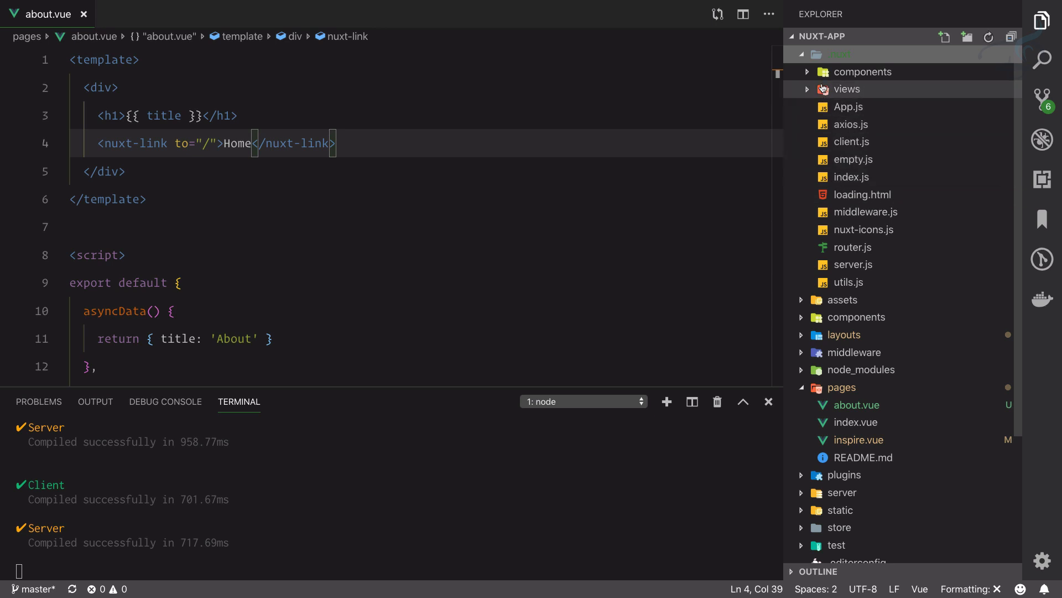
# - Open .nuxt/components/nuxt-link.client.js and highlight the NuxtLink name and RouterLink extends lines
pyautogui.click(839, 55)
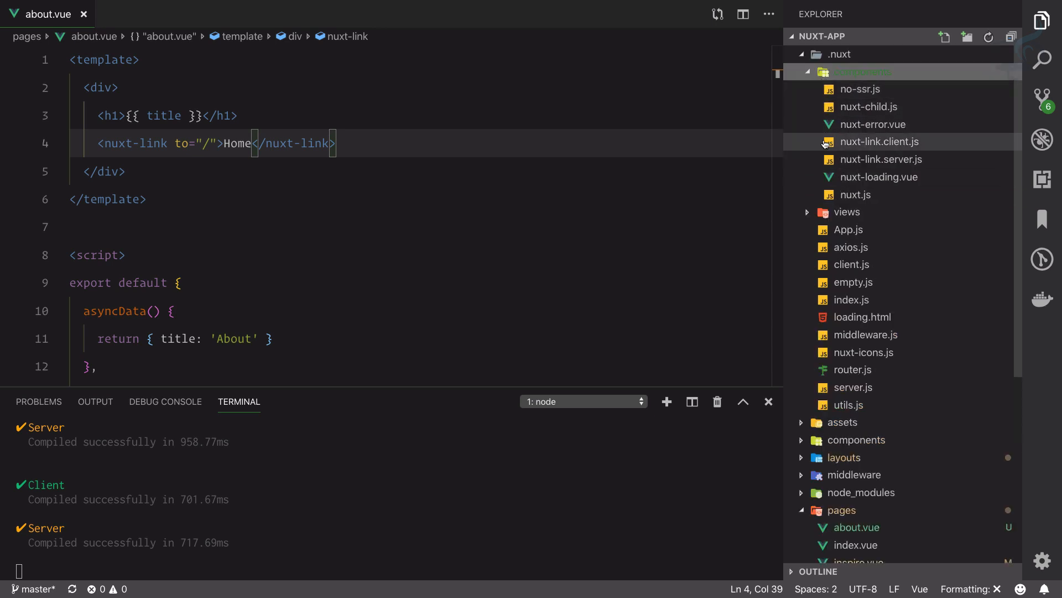
pyautogui.click(881, 141)
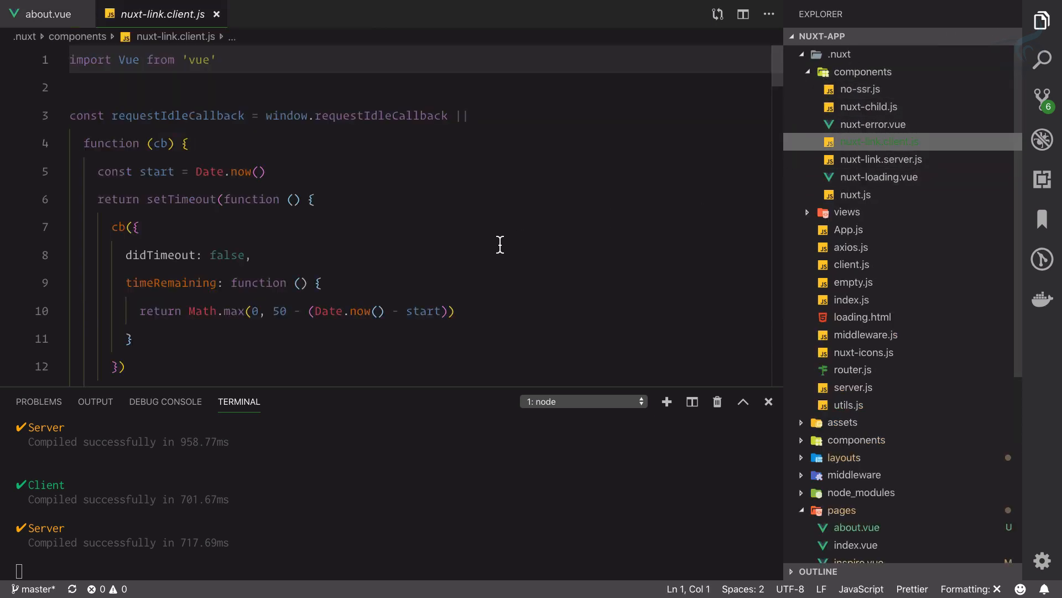
pyautogui.scroll(-3)
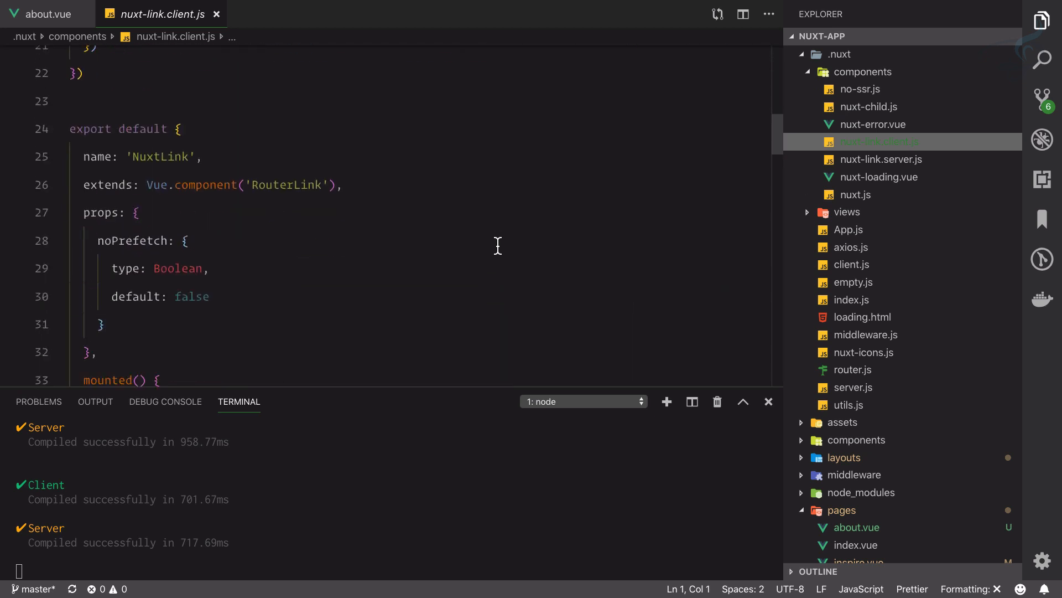
pyautogui.moveTo(158, 184); pyautogui.dragTo(266, 184)
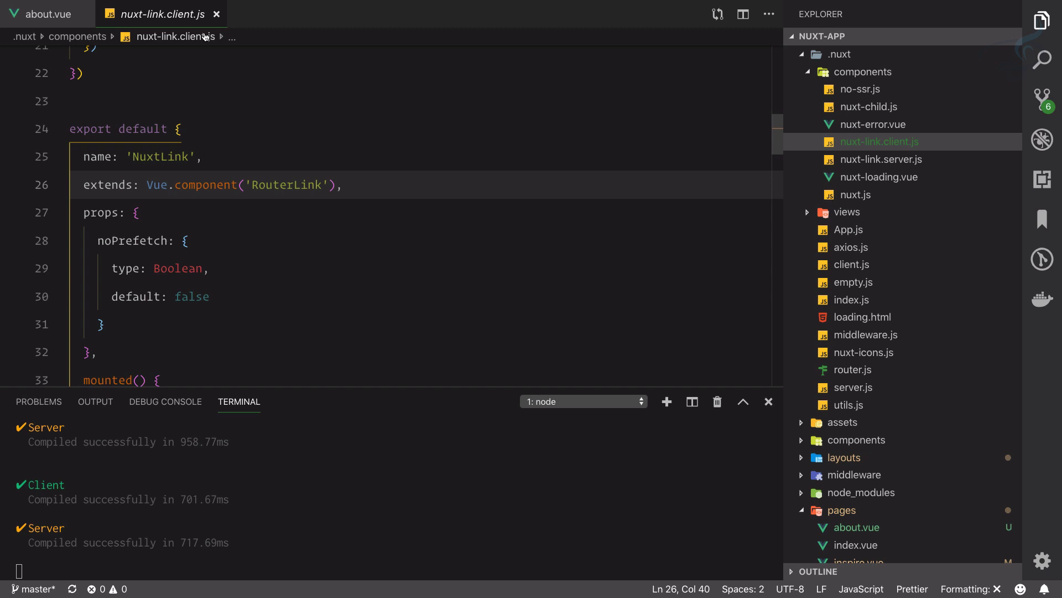
pyautogui.click(45, 14)
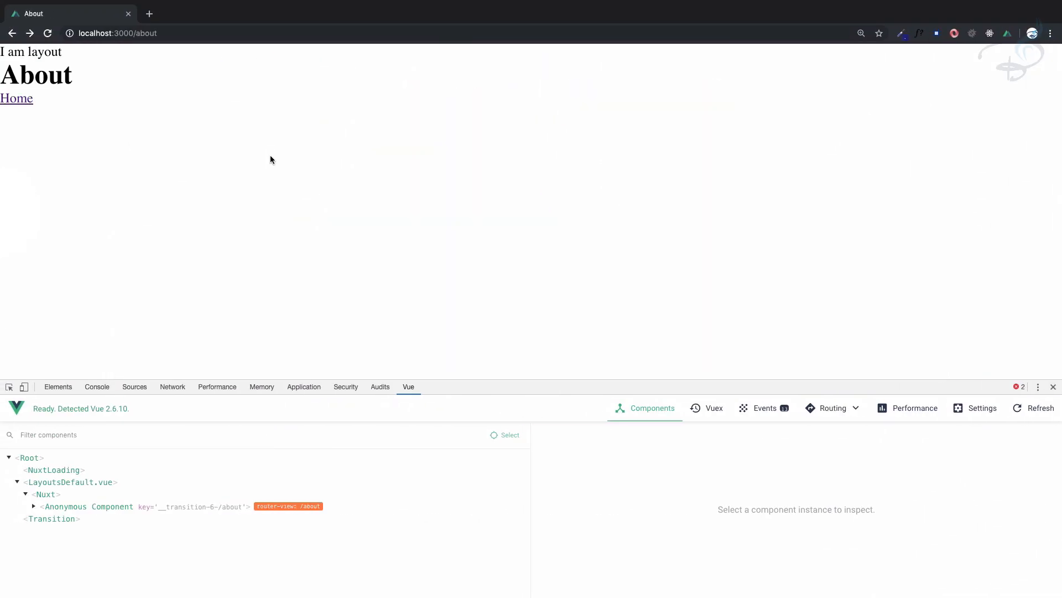
# - Retest the Home link, then rename both nuxt-link tags to n-link and save about.vue
pyautogui.click(16, 98)
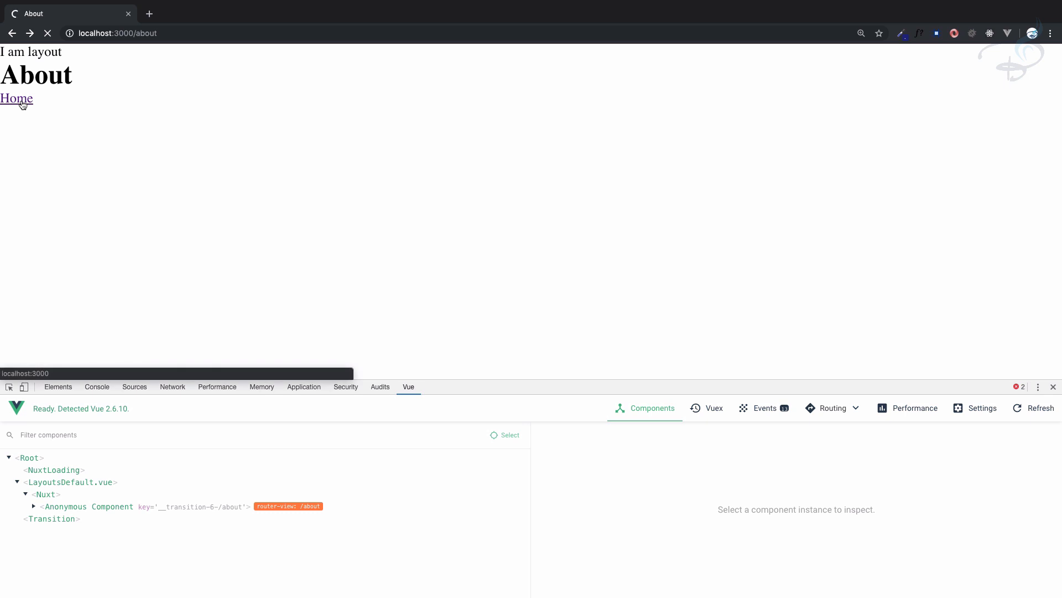
pyautogui.click(16, 98)
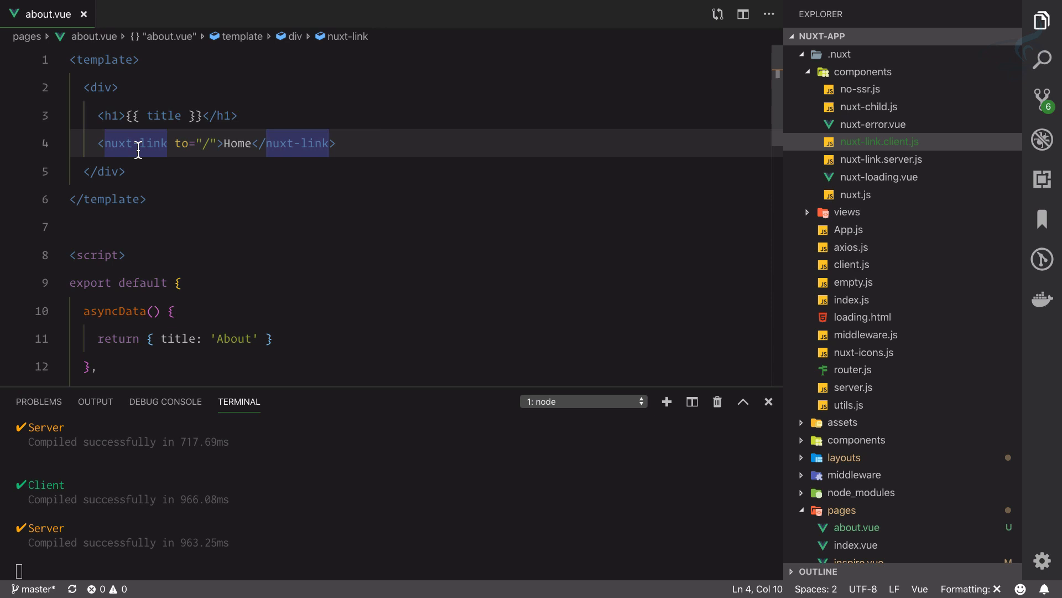
pyautogui.write('n-link')
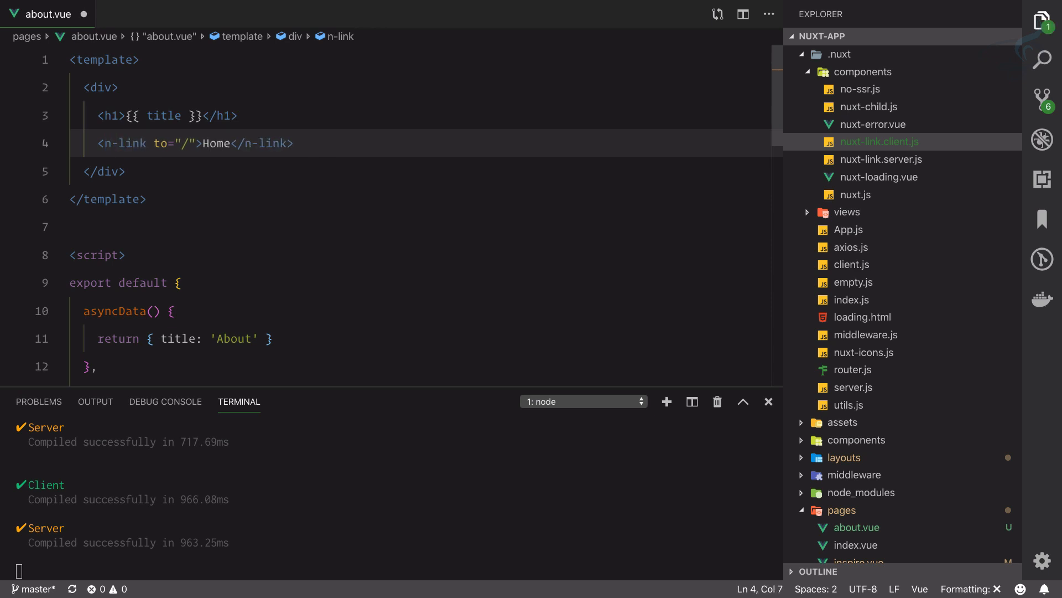
pyautogui.press('ctrl+s')
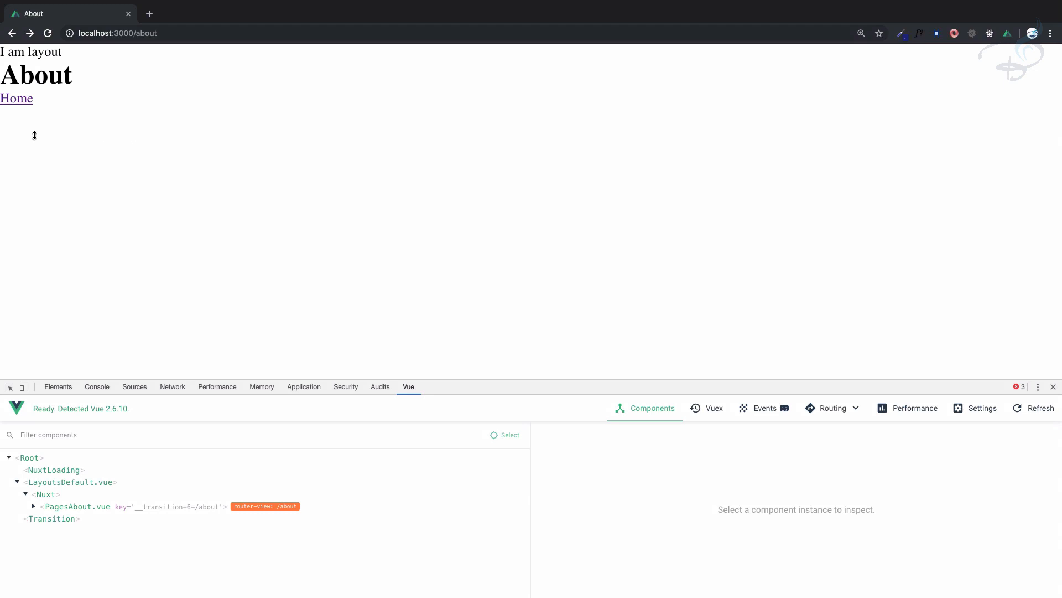
pyautogui.moveTo(16, 99)
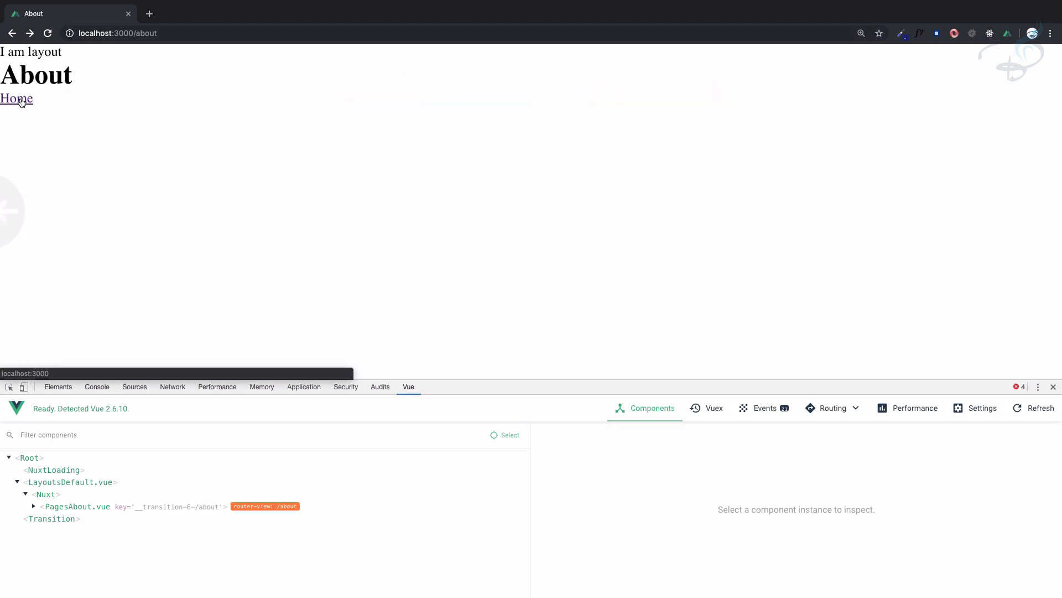
# - Follow the n-link Home link on the About page to confirm navigation
pyautogui.click(16, 99)
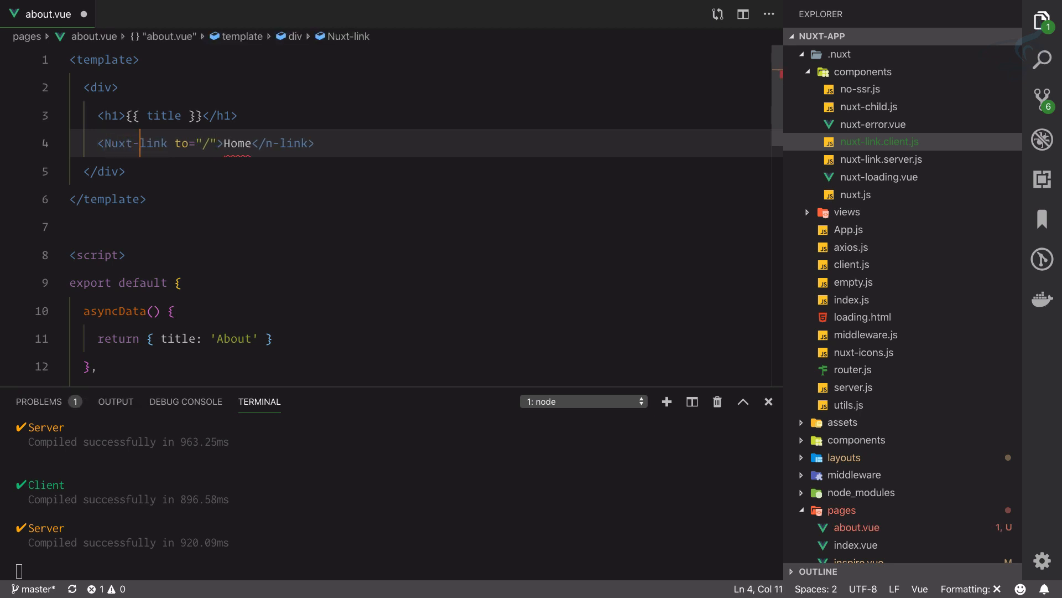
# - Change the Home link tag to PascalCase NuxtLink, then try the NLink spelling
pyautogui.press('Backspace')
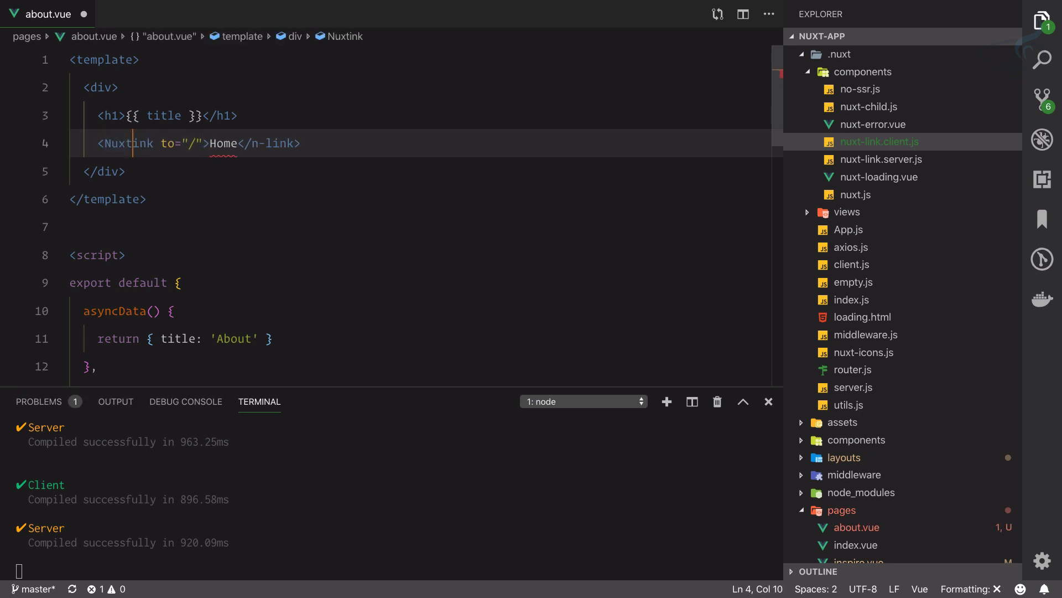
pyautogui.write('L')
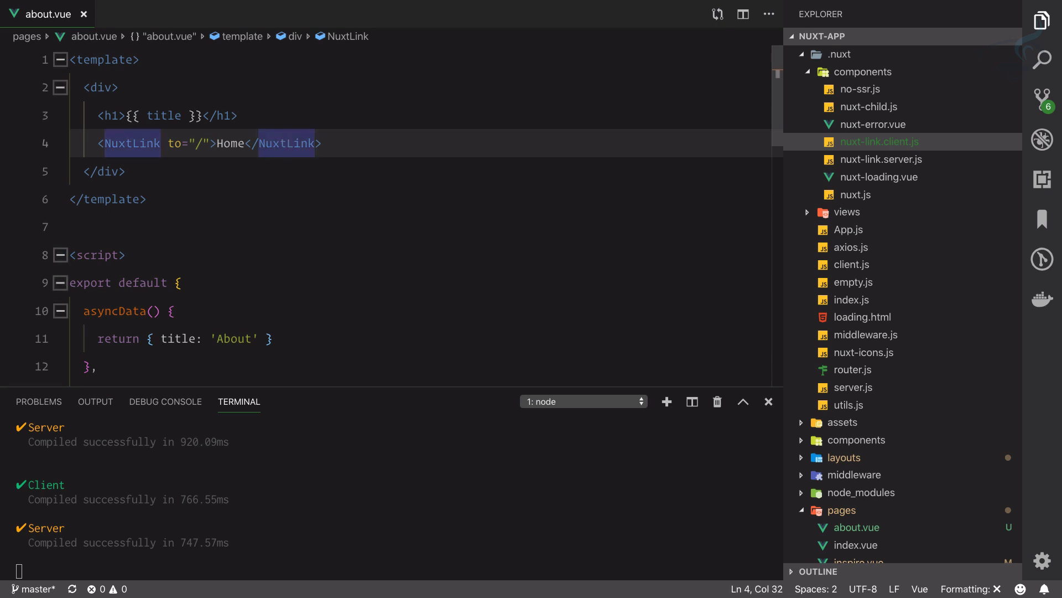
pyautogui.write('NLink')
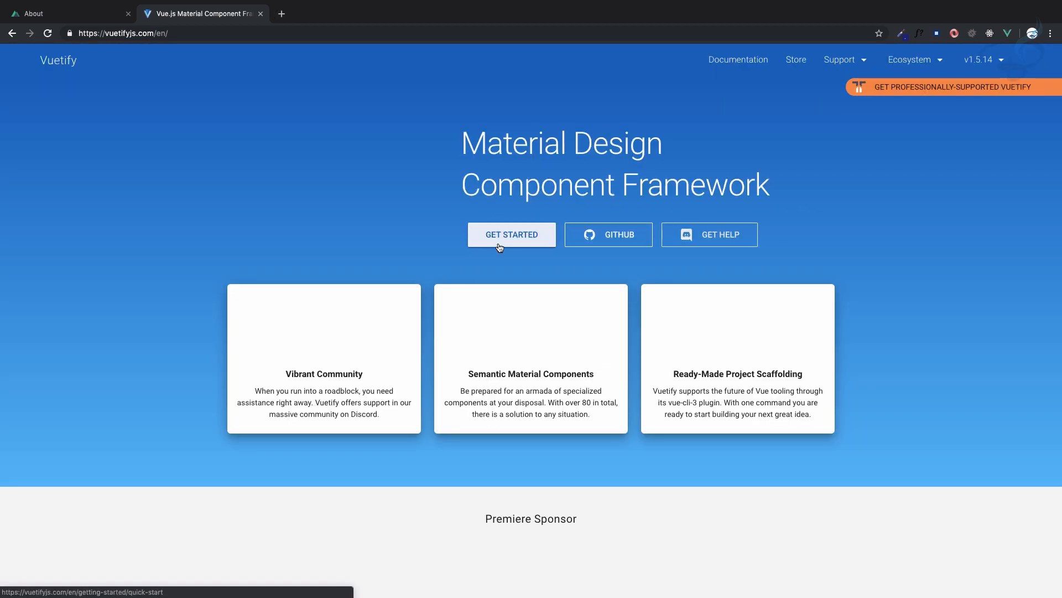
# - Open Vuetify's Get Started guide and search the docs for "toolb"
pyautogui.click(511, 234)
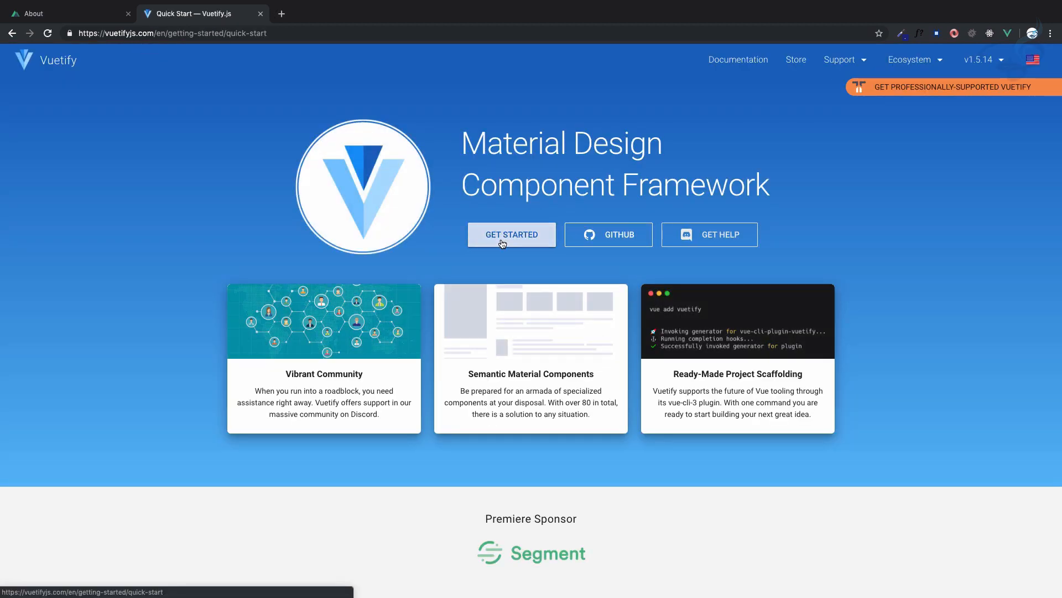
pyautogui.click(511, 235)
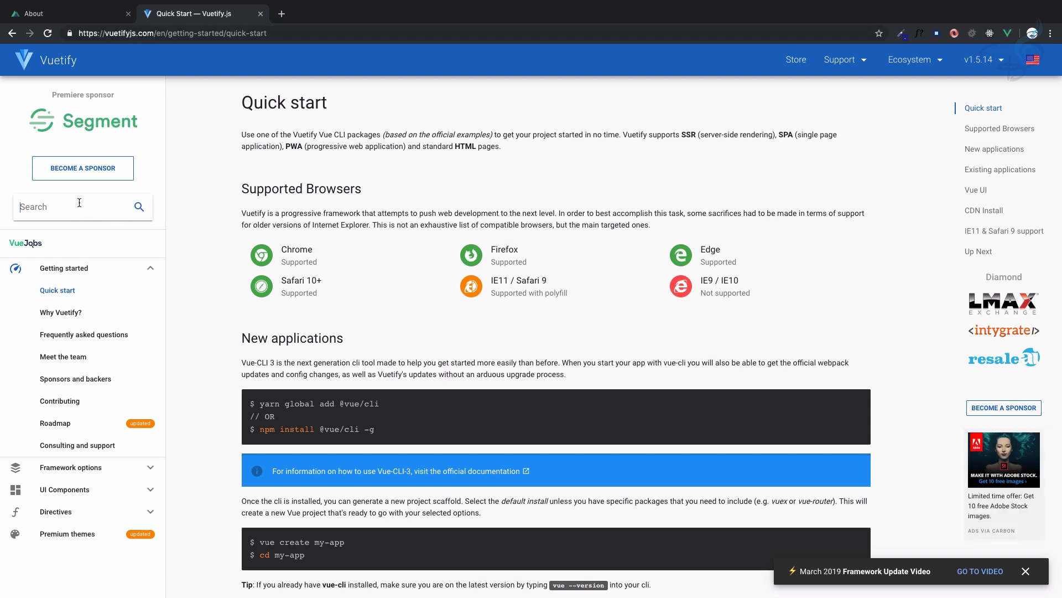
pyautogui.write('toolb')
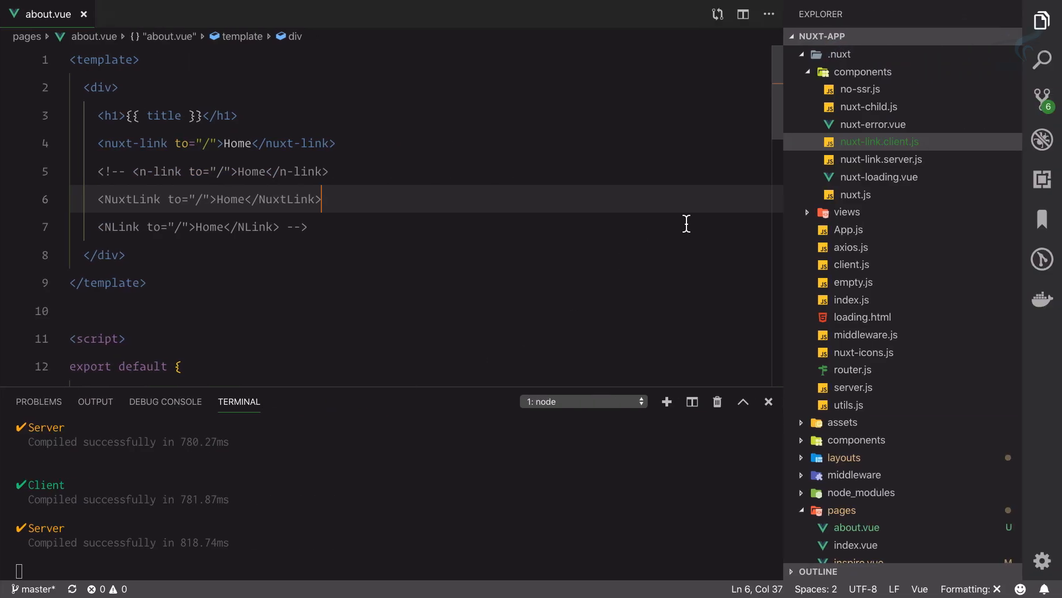
pyautogui.click(838, 54)
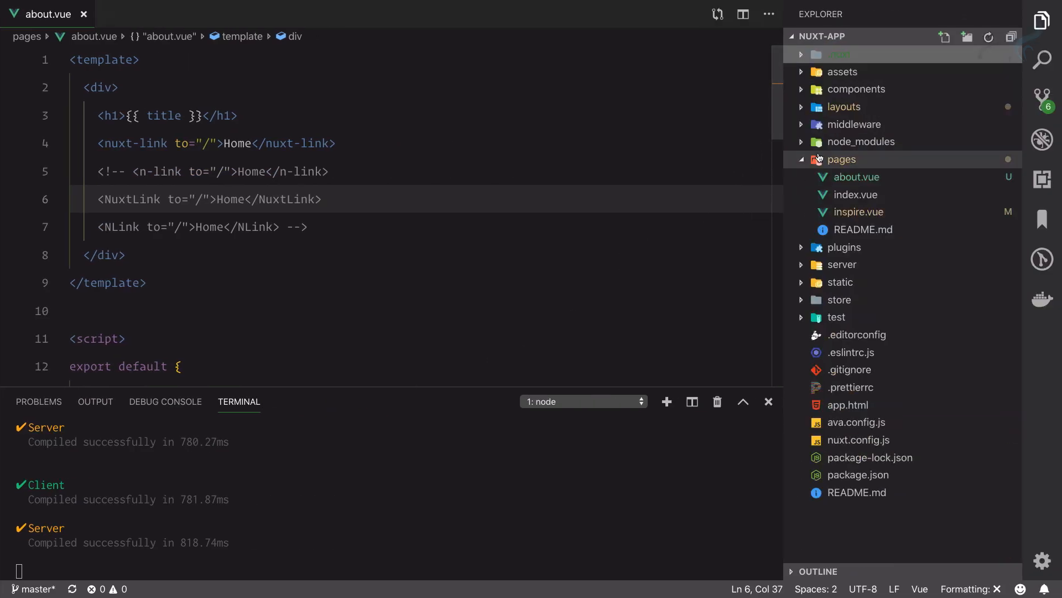
# - Open layouts/default.vue, add the pasted v-toolbar, and set its title to Learning Nuxt
pyautogui.click(844, 107)
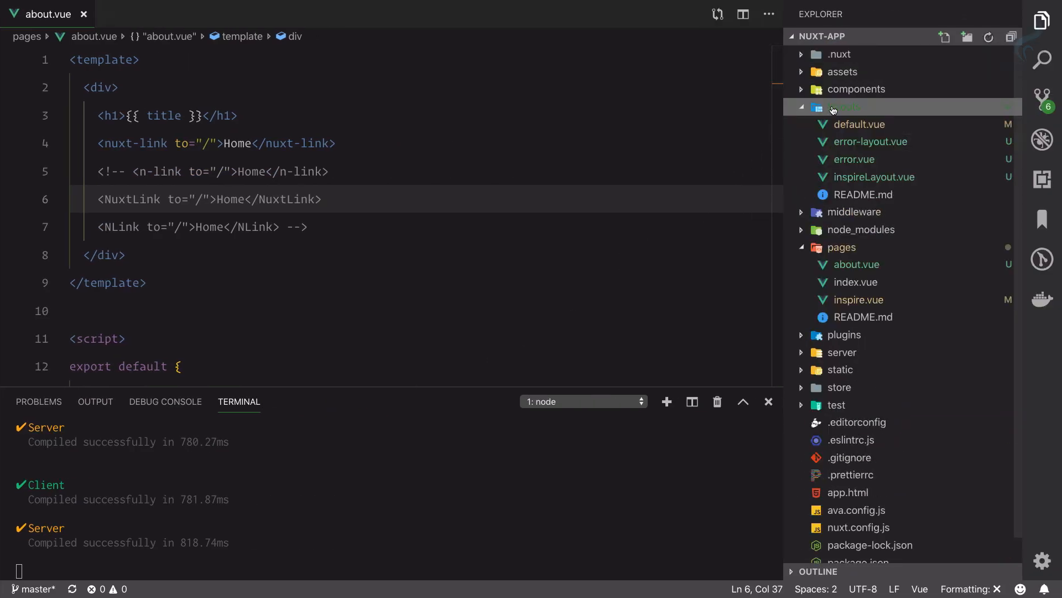
pyautogui.click(856, 124)
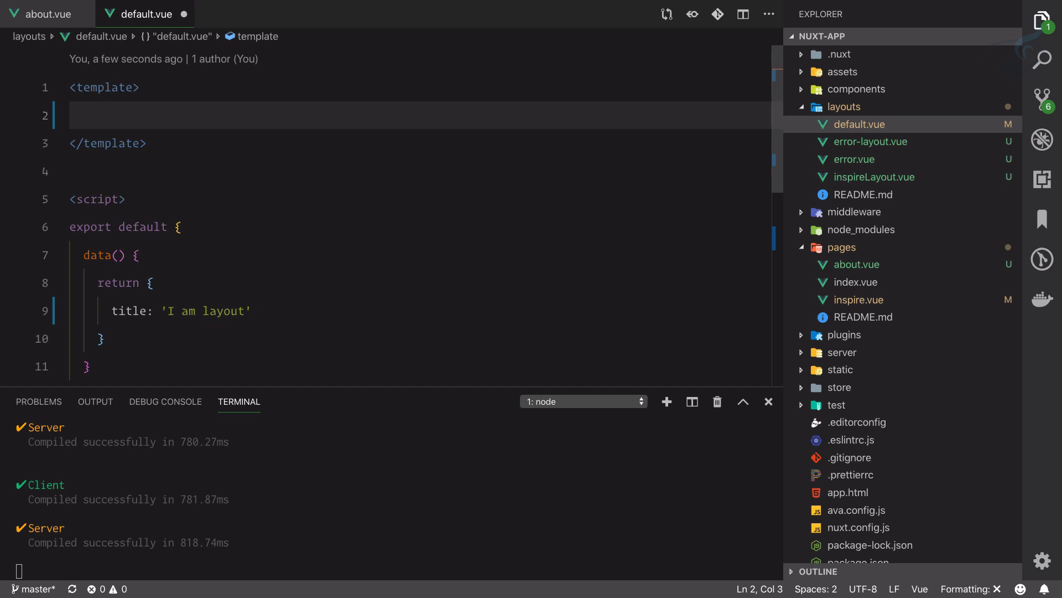
pyautogui.scroll(-3)
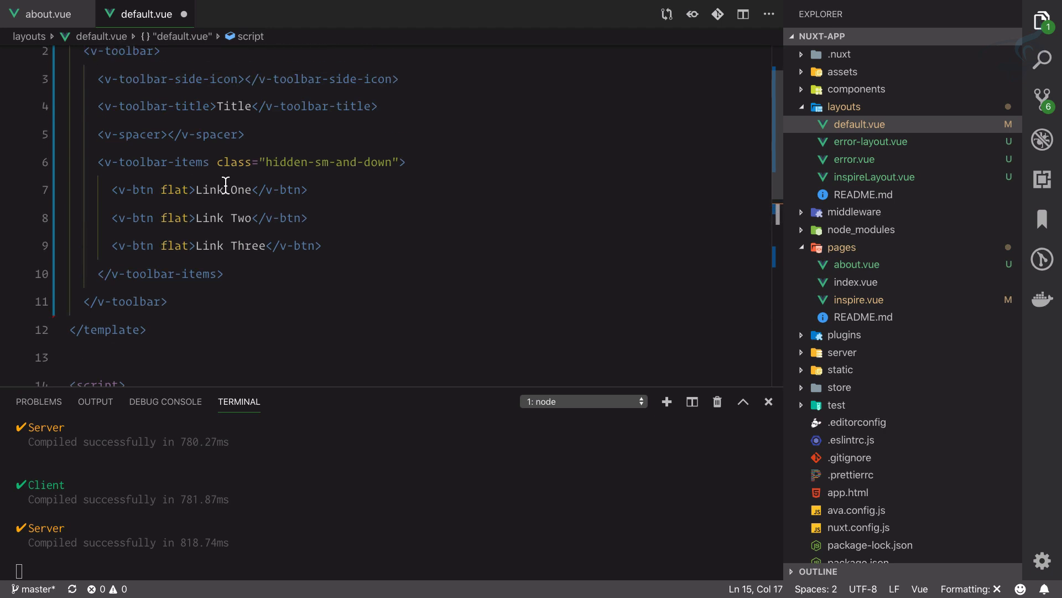
pyautogui.click(233, 171)
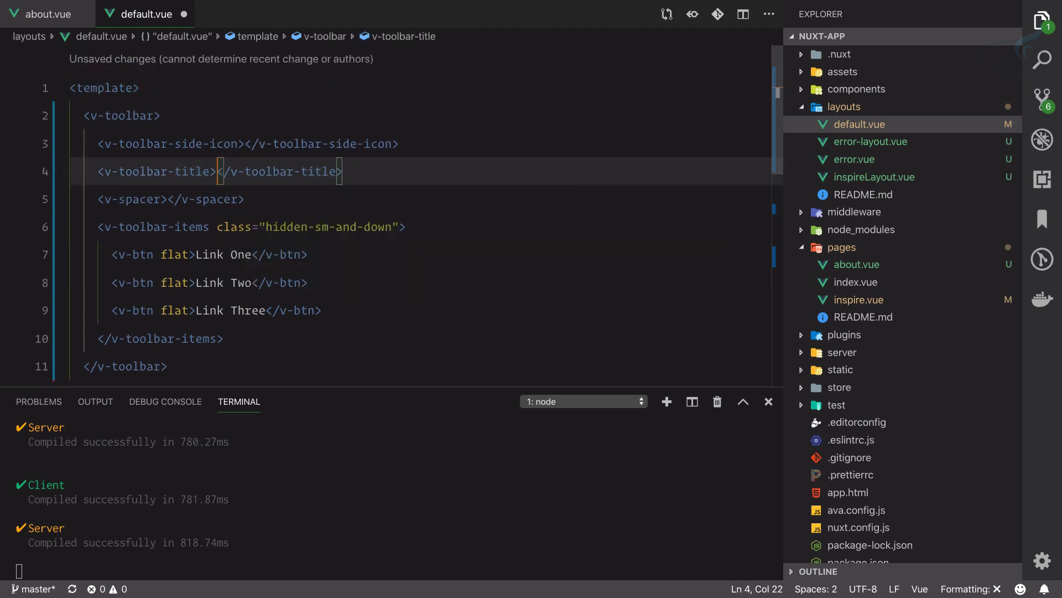
pyautogui.write('Learning Nux')
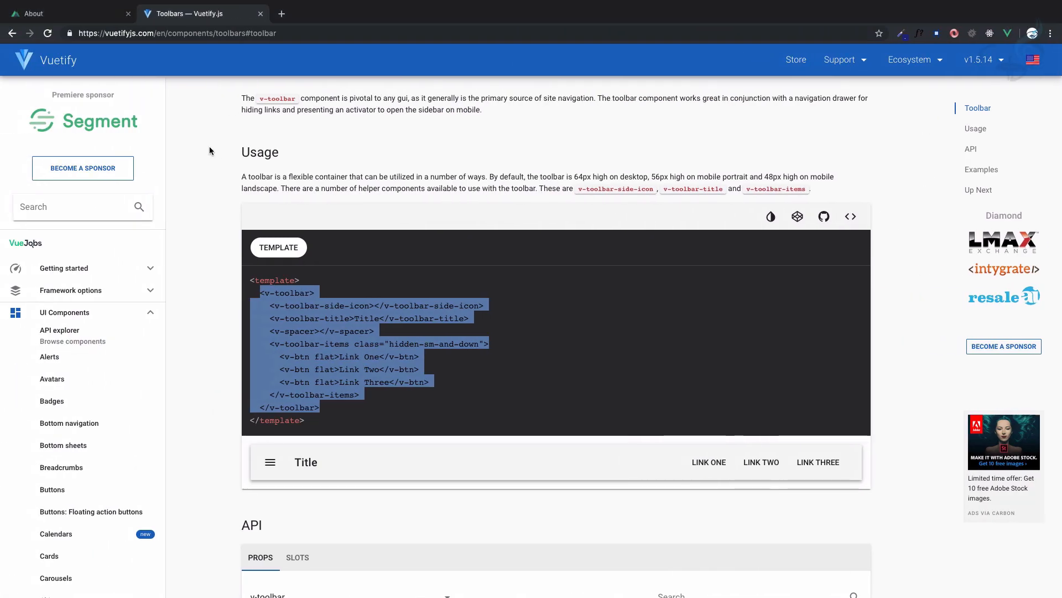
# - Switch to the localhost:3000/about tab to preview the Learning Nuxt toolbar
pyautogui.click(64, 13)
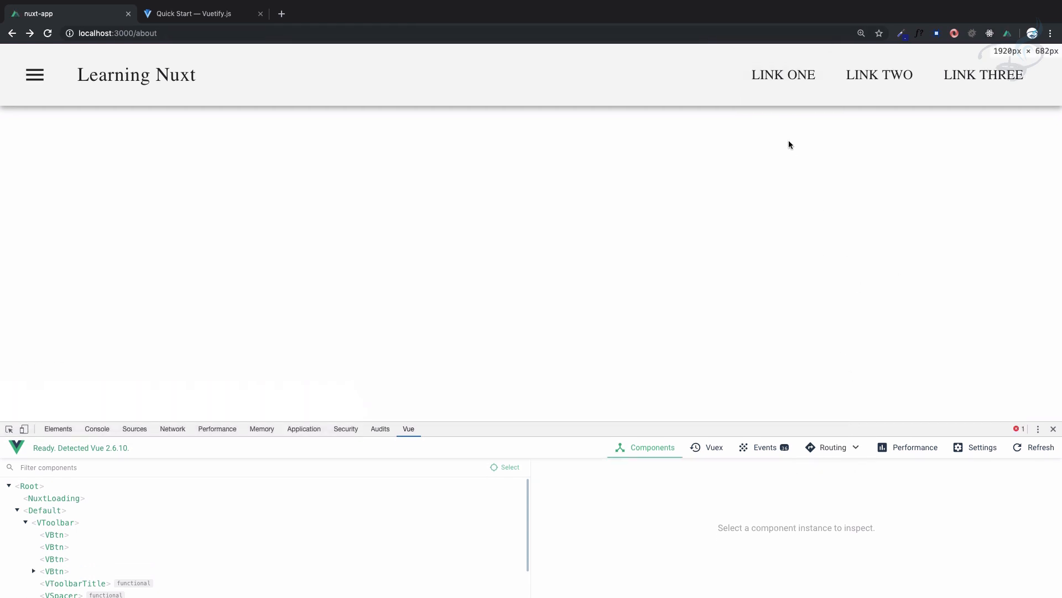
pyautogui.moveTo(783, 74)
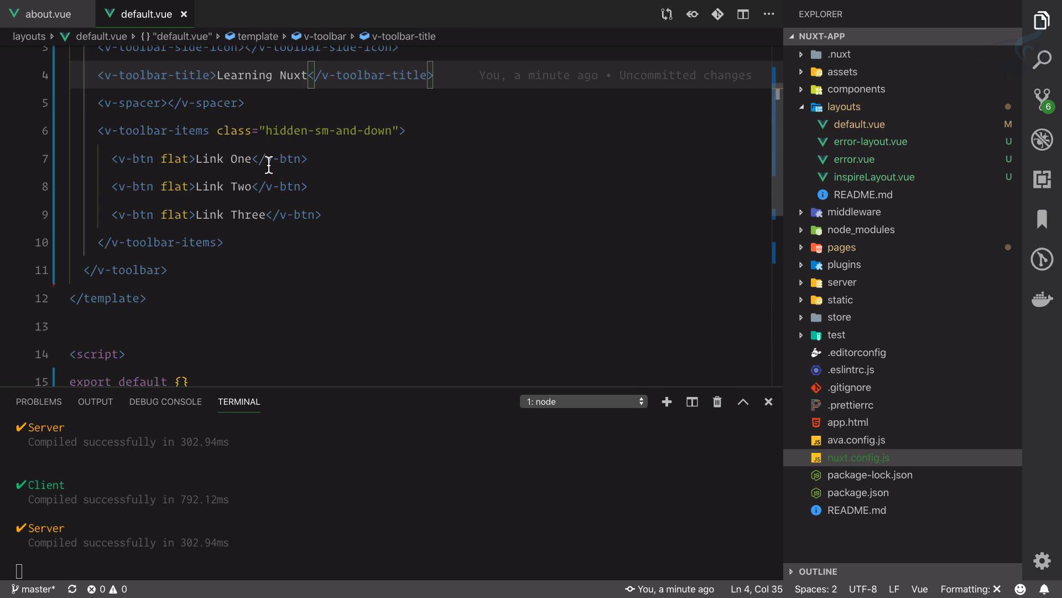
# - Wrap the first v-btn in <nlink to="/"> and relabel it Home
pyautogui.press('Enter')
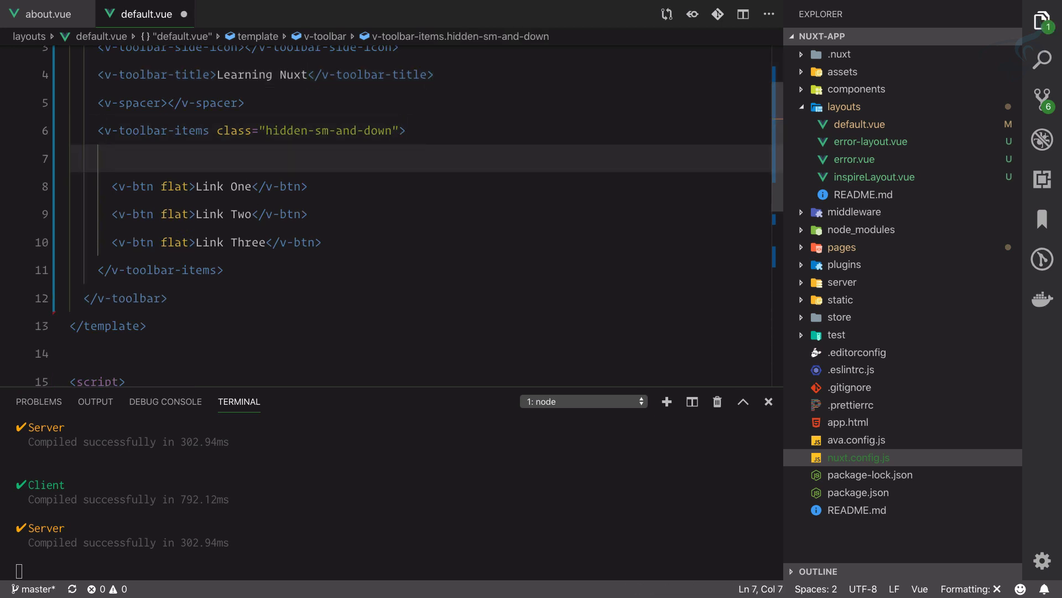
pyautogui.write('nlink')
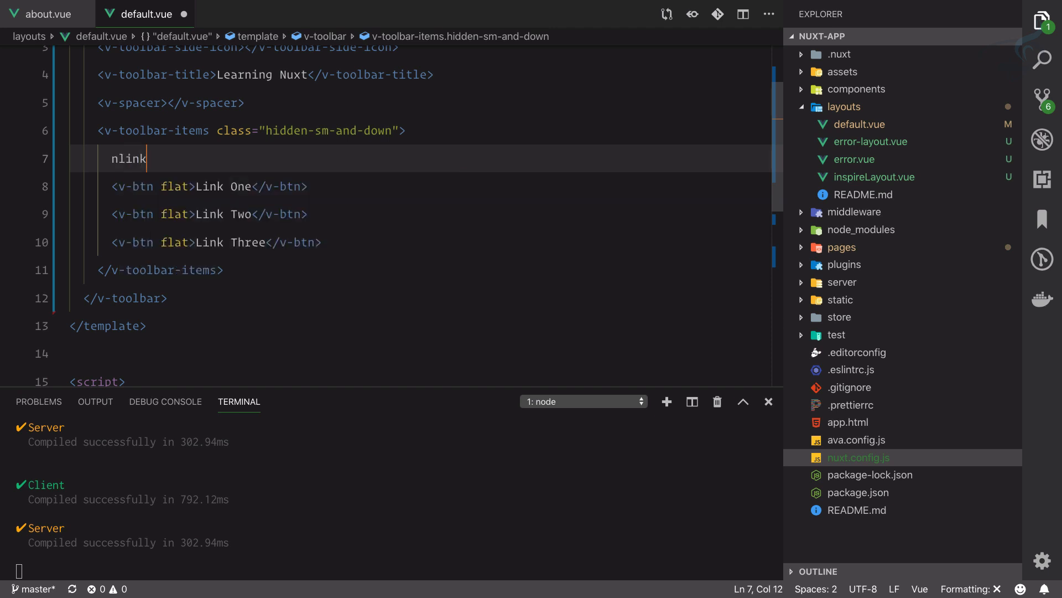
pyautogui.write('<')
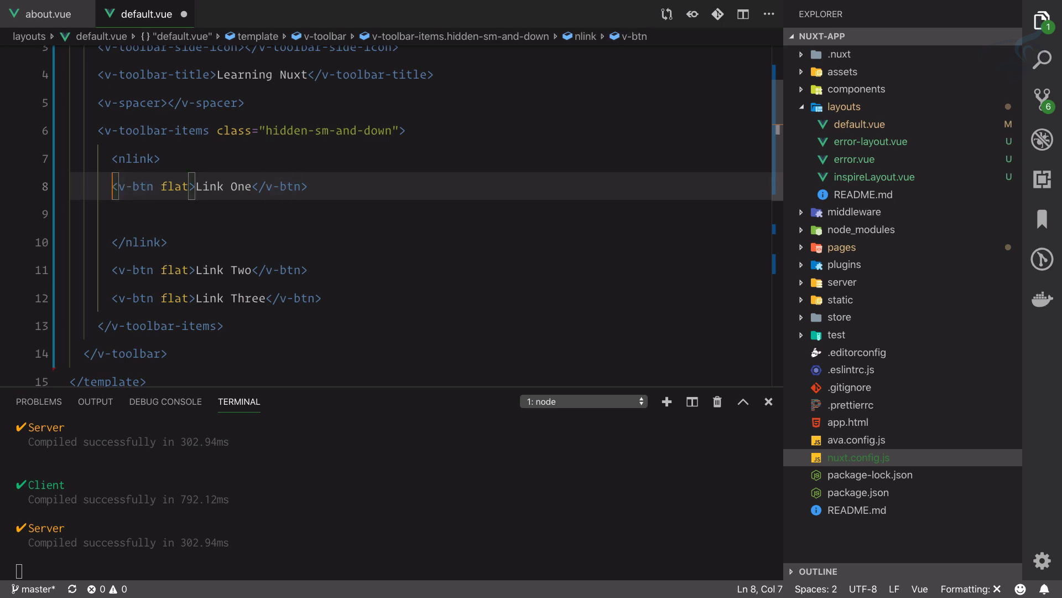
pyautogui.write('to')
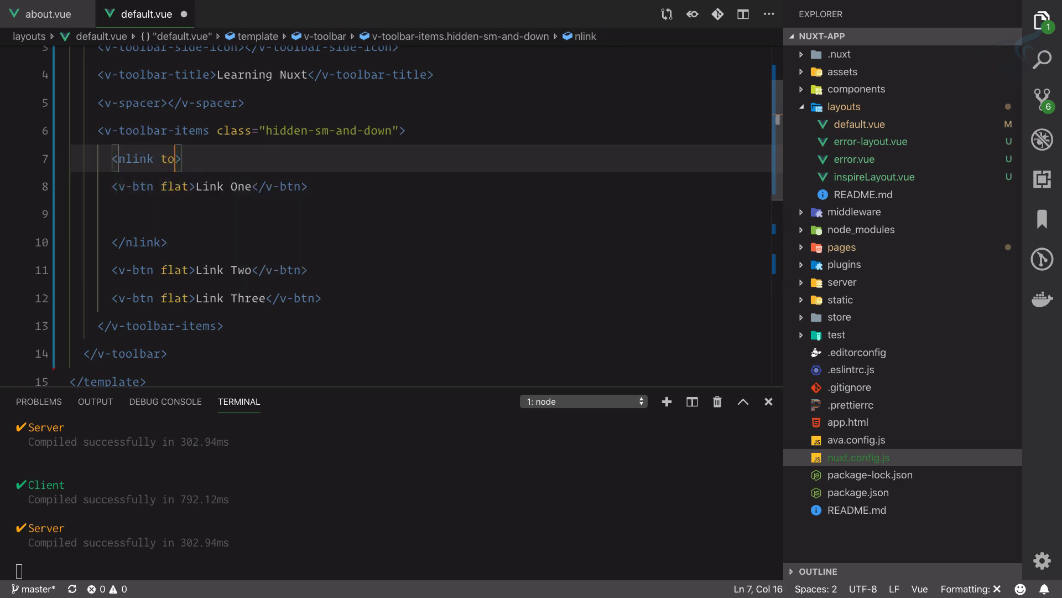
pyautogui.write('=')
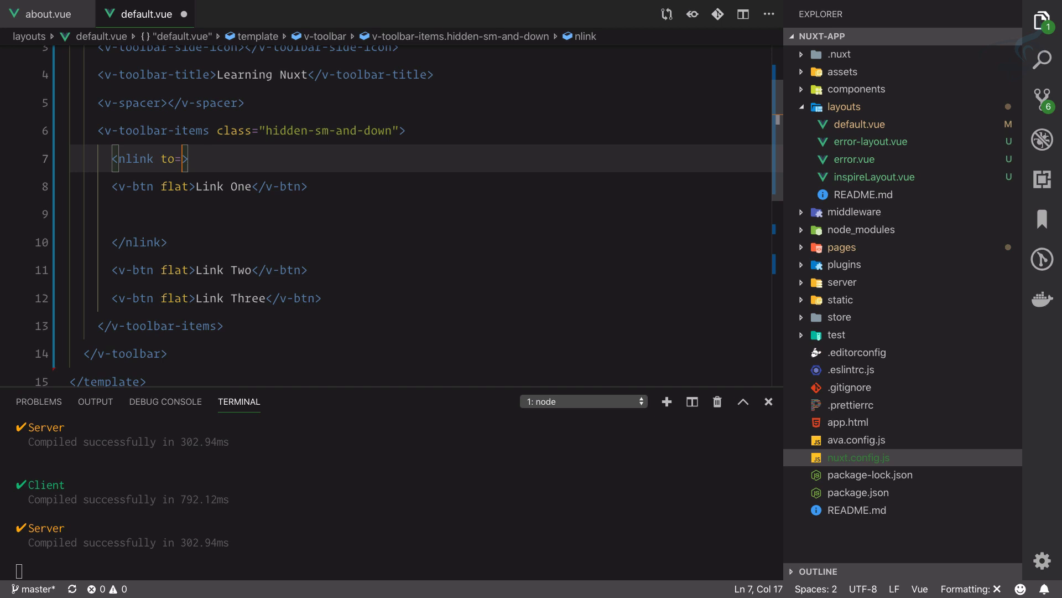
pyautogui.write('"/')
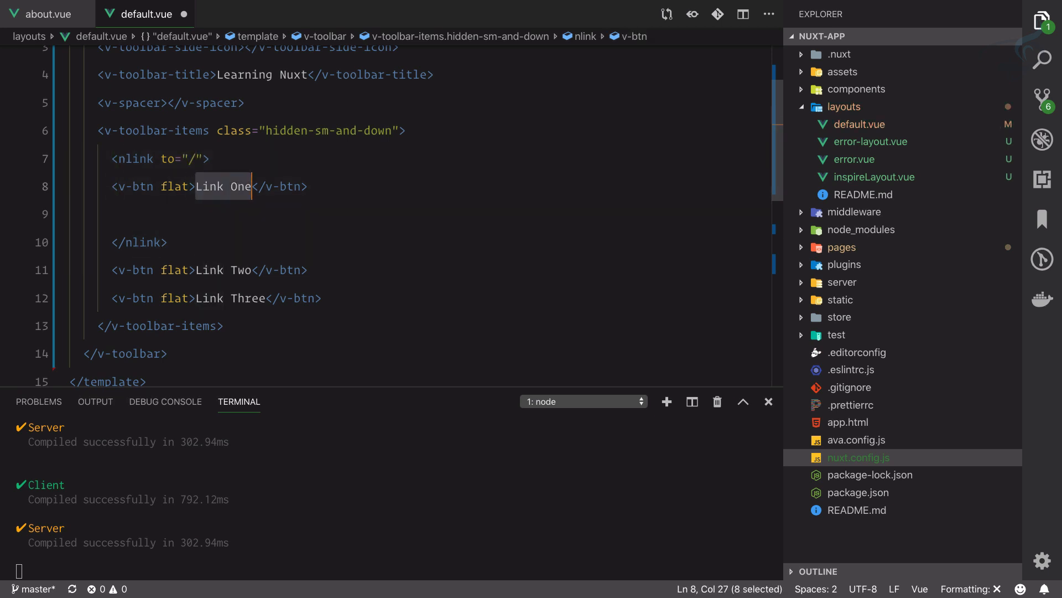
pyautogui.write('Home')
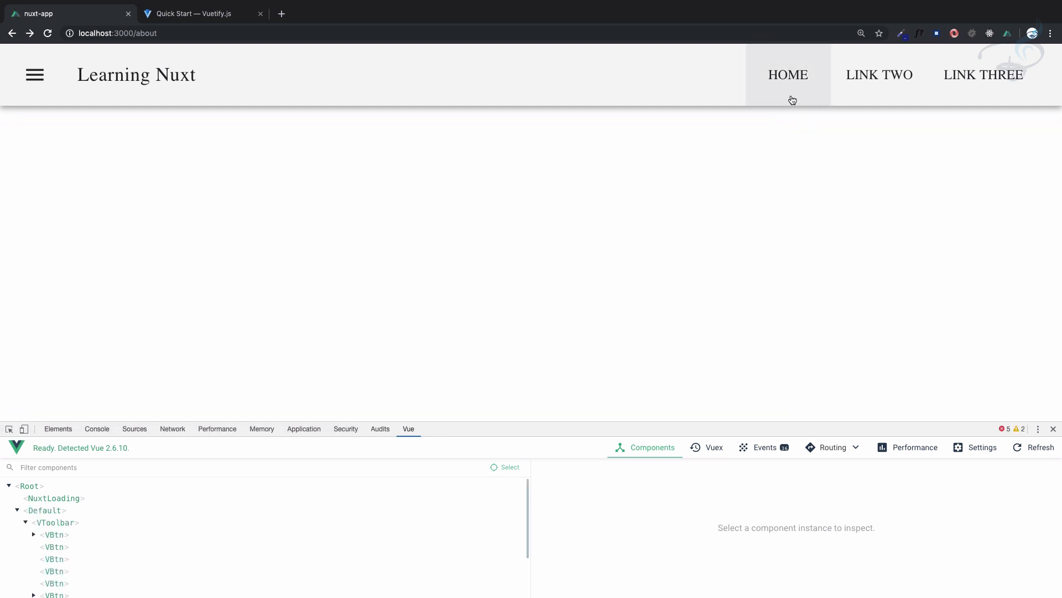
pyautogui.moveTo(278, 123)
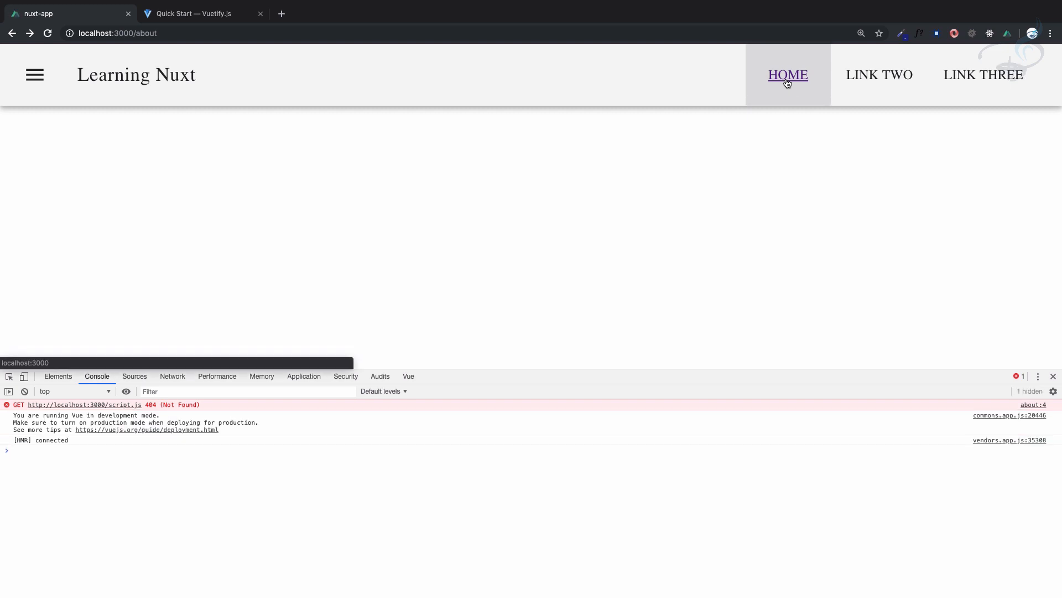
# - Follow the Home toolbar link from the about page to the root page
pyautogui.click(787, 75)
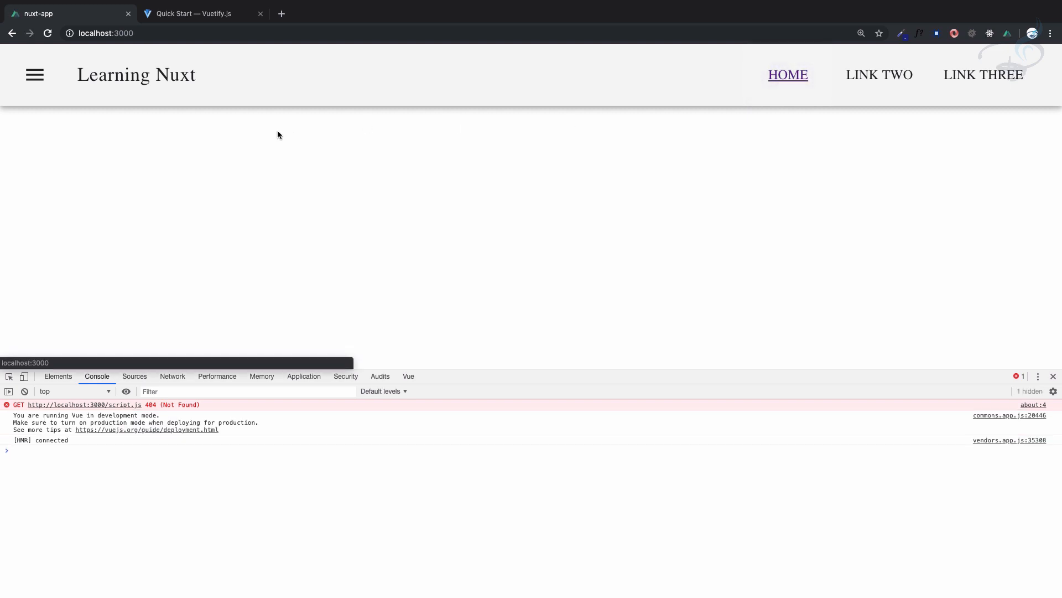
pyautogui.click(105, 33)
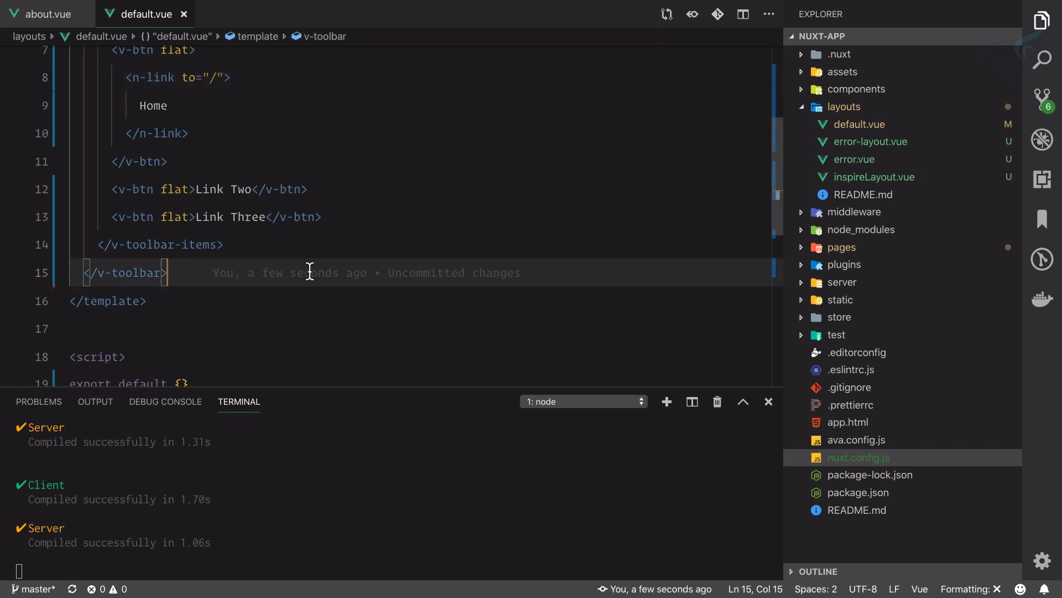
# - Add <nuxt /> below the toolbar and add About (/about) and Inspire (/inspire) link buttons
pyautogui.write('<nuxt />')
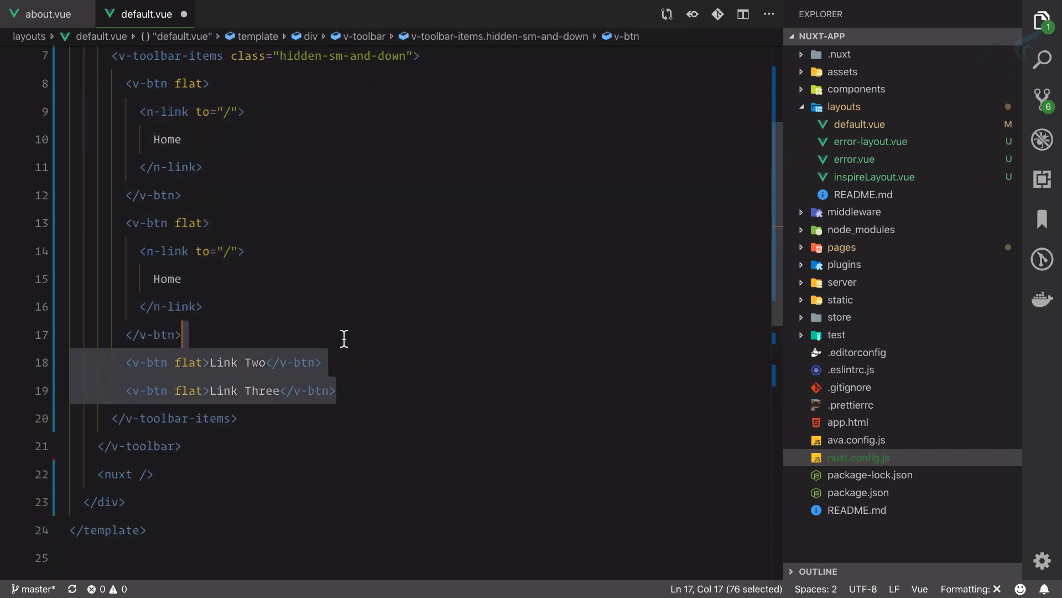
pyautogui.write('About')
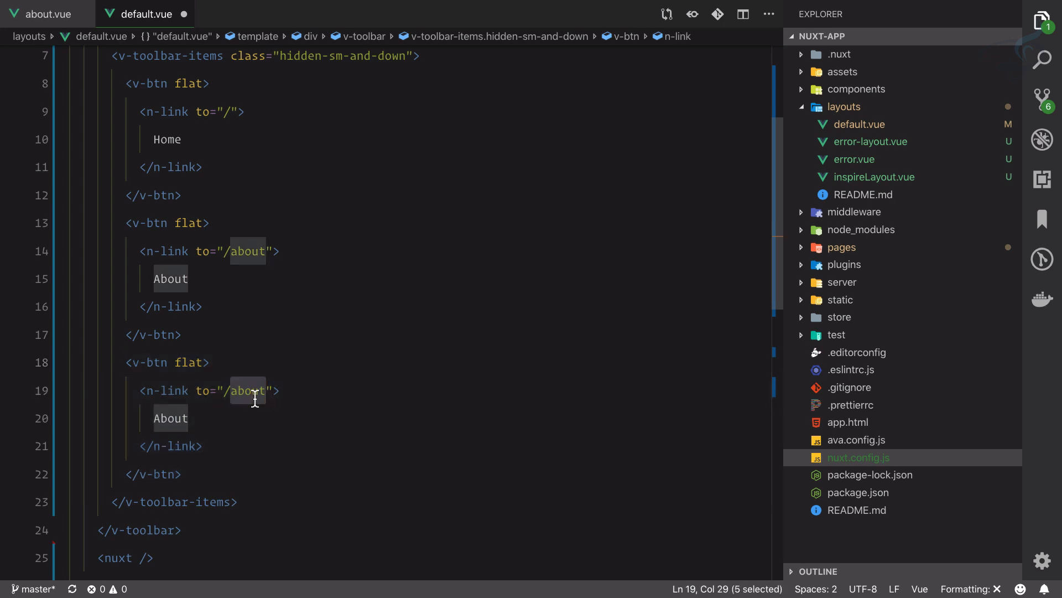
pyautogui.write('inspire')
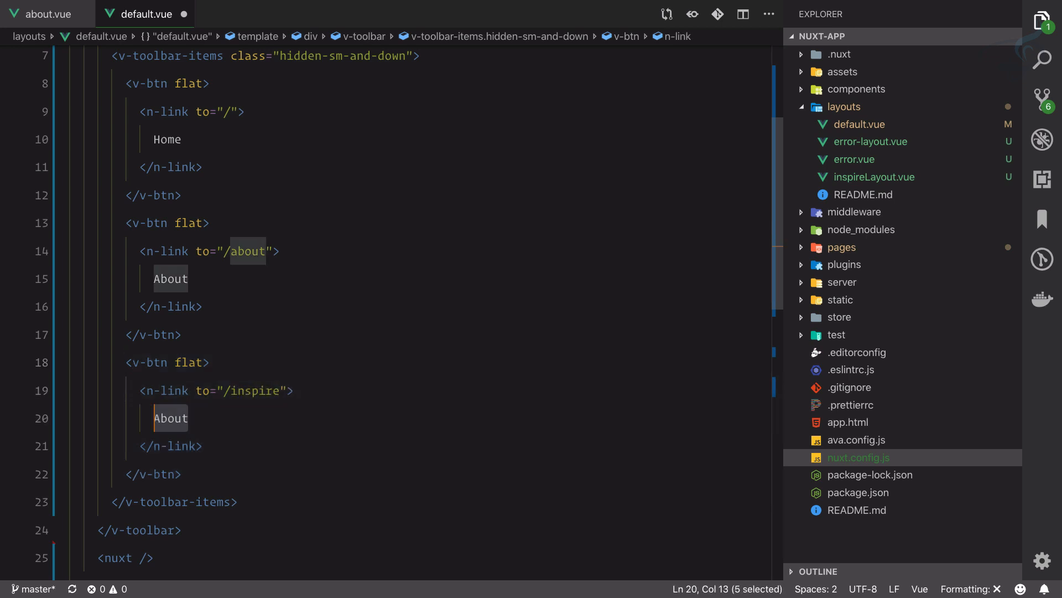
pyautogui.write('Inspire')
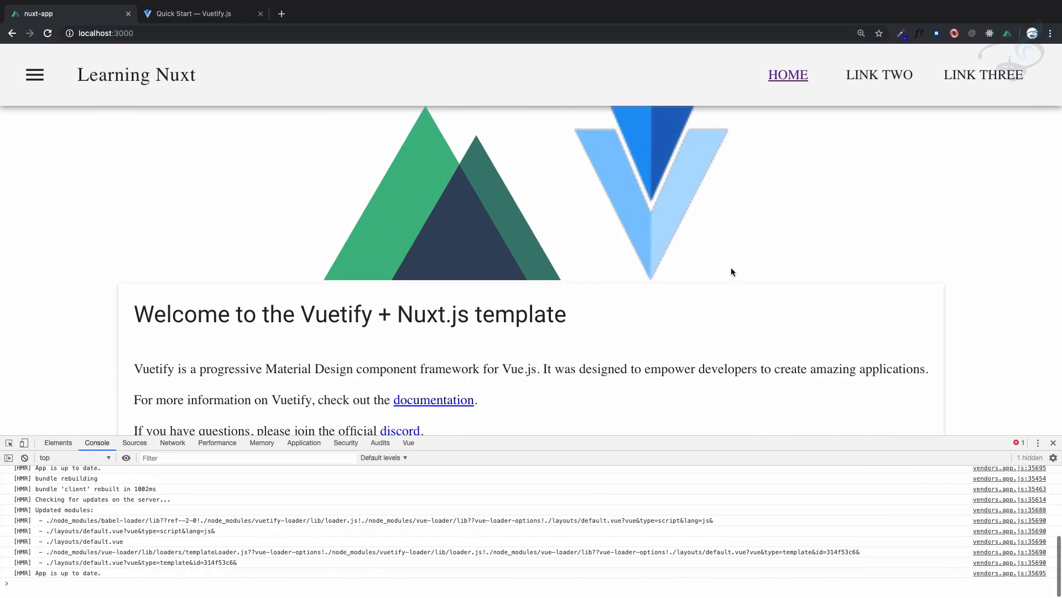
# - Reload localhost:3000 and test the About, Inspire and Home toolbar links
pyautogui.click(46, 33)
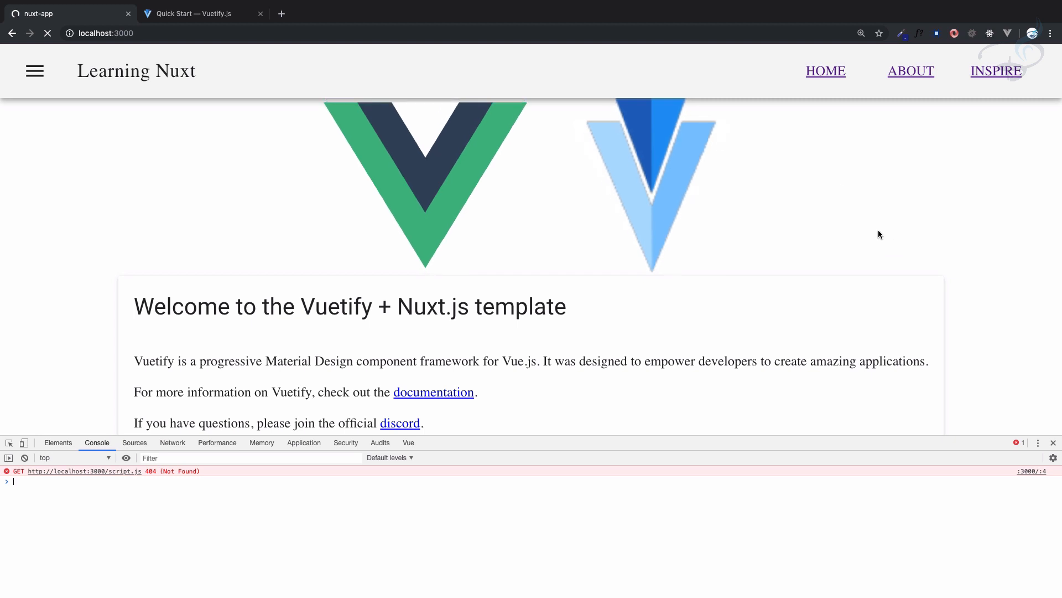
pyautogui.click(911, 70)
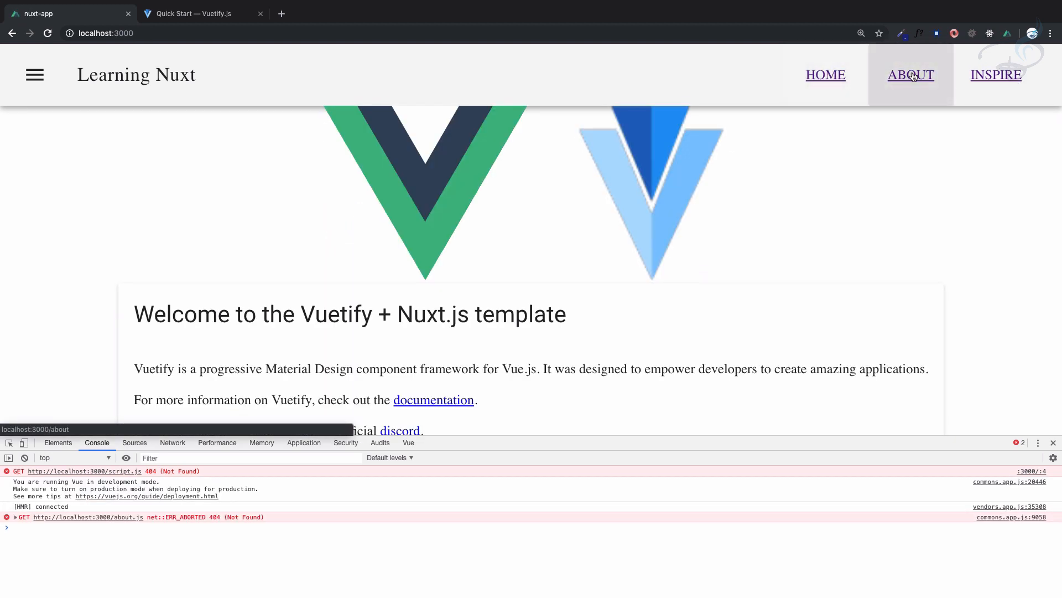
pyautogui.click(996, 74)
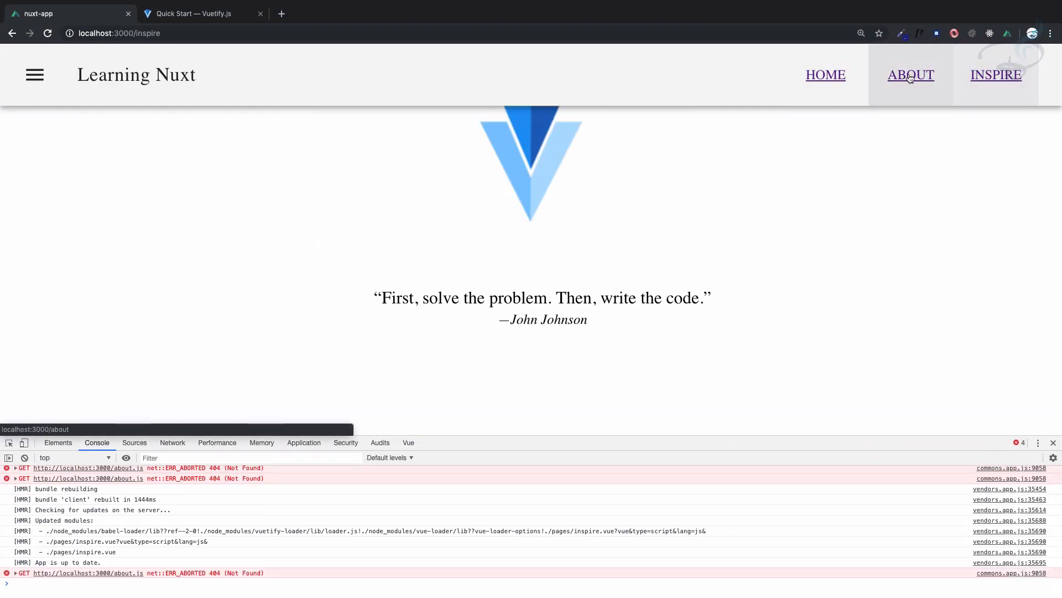
pyautogui.click(825, 75)
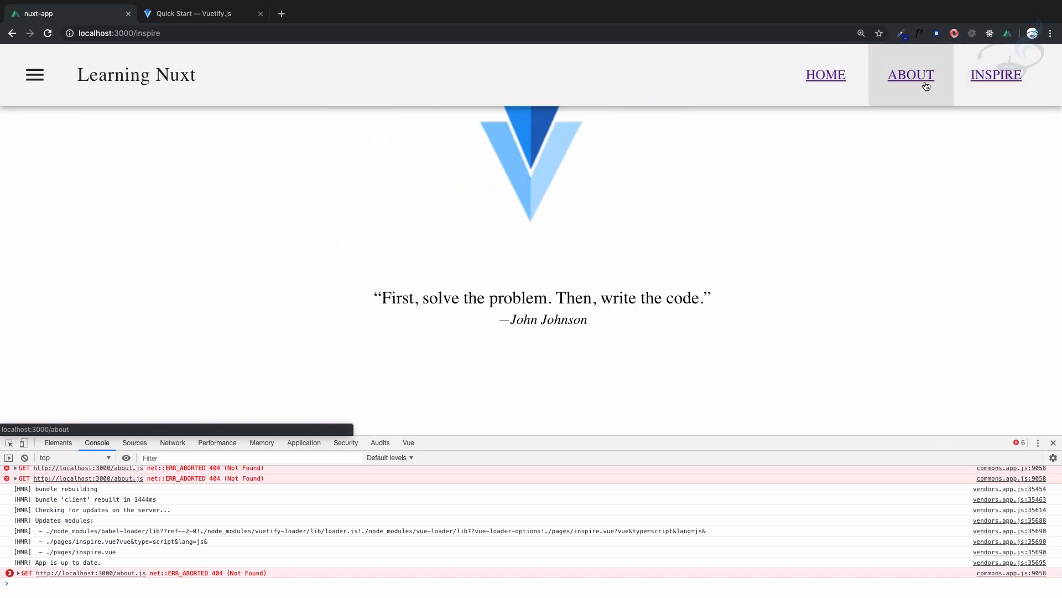
pyautogui.click(825, 74)
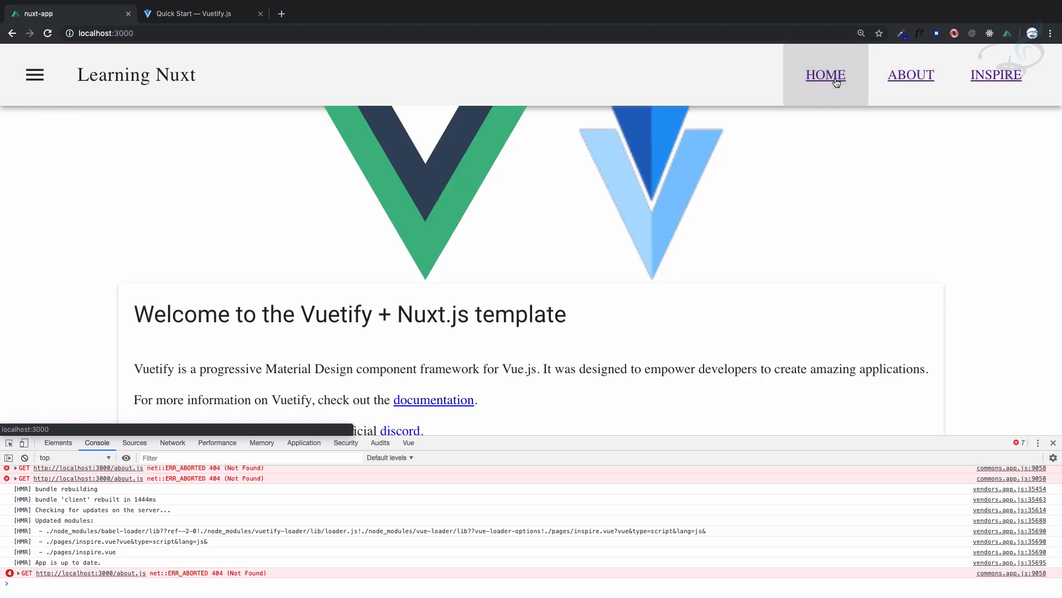